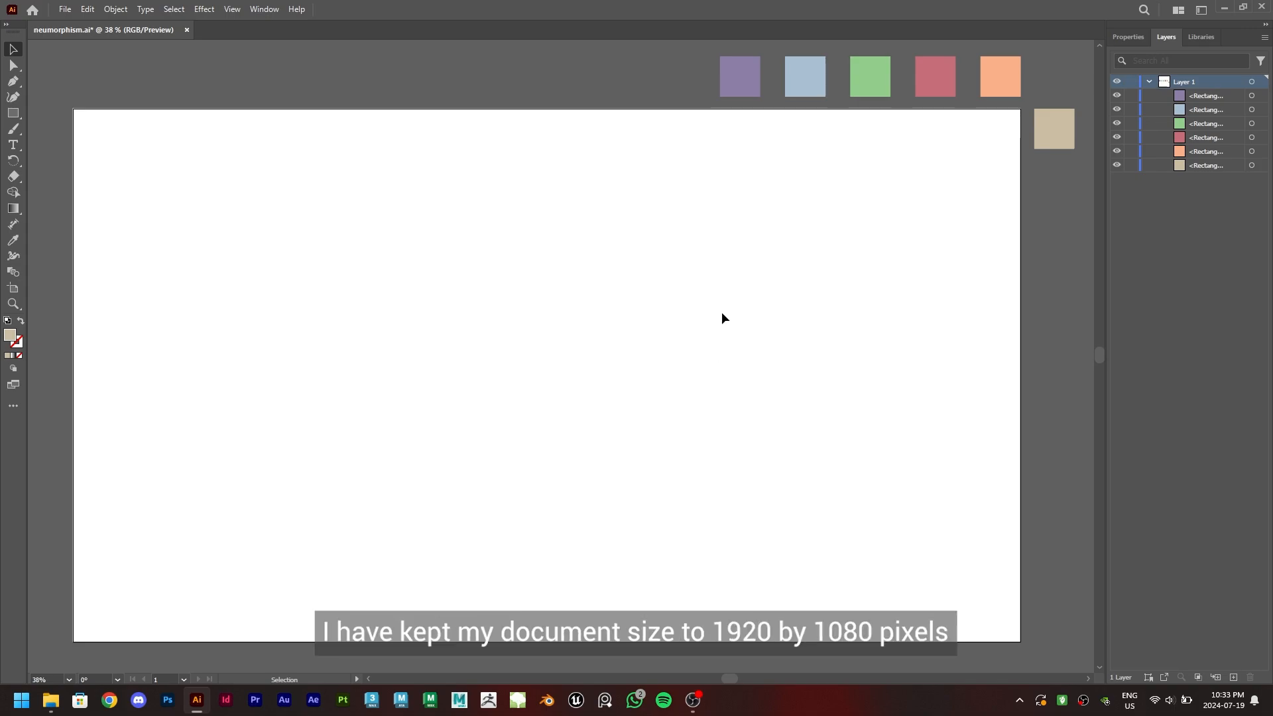
mouse_move(361, 294)
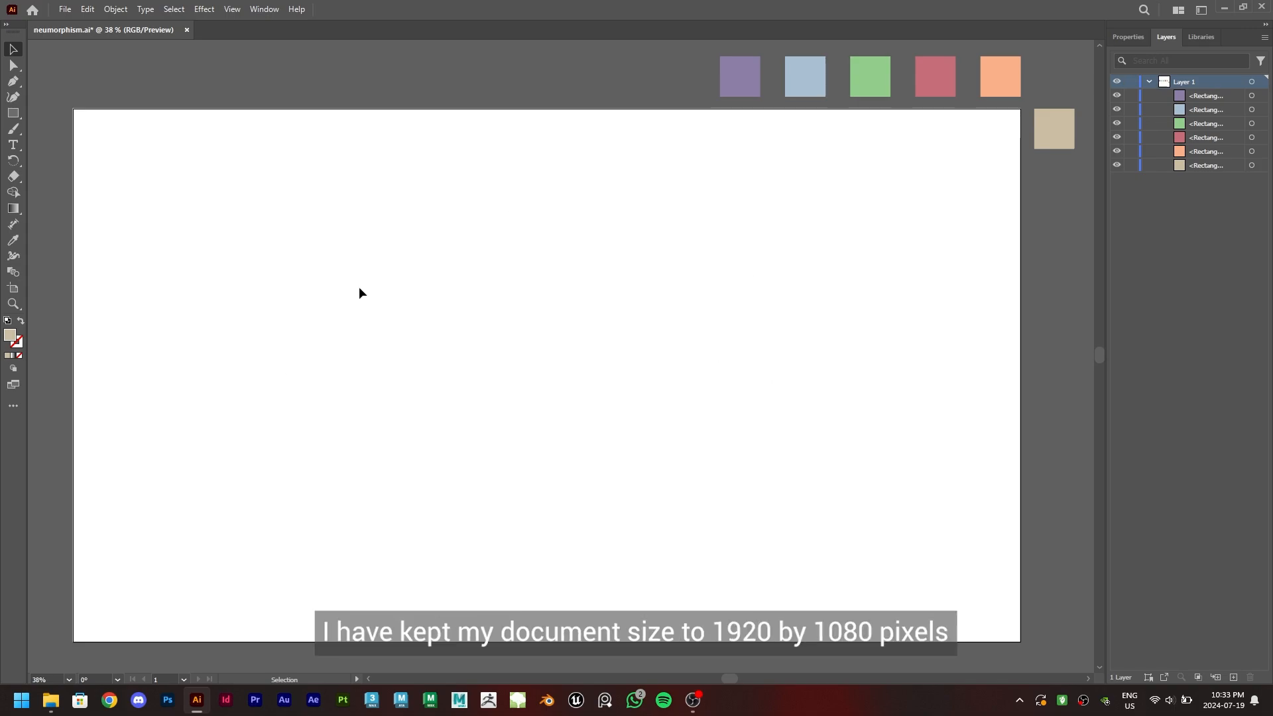
mouse_move(556, 357)
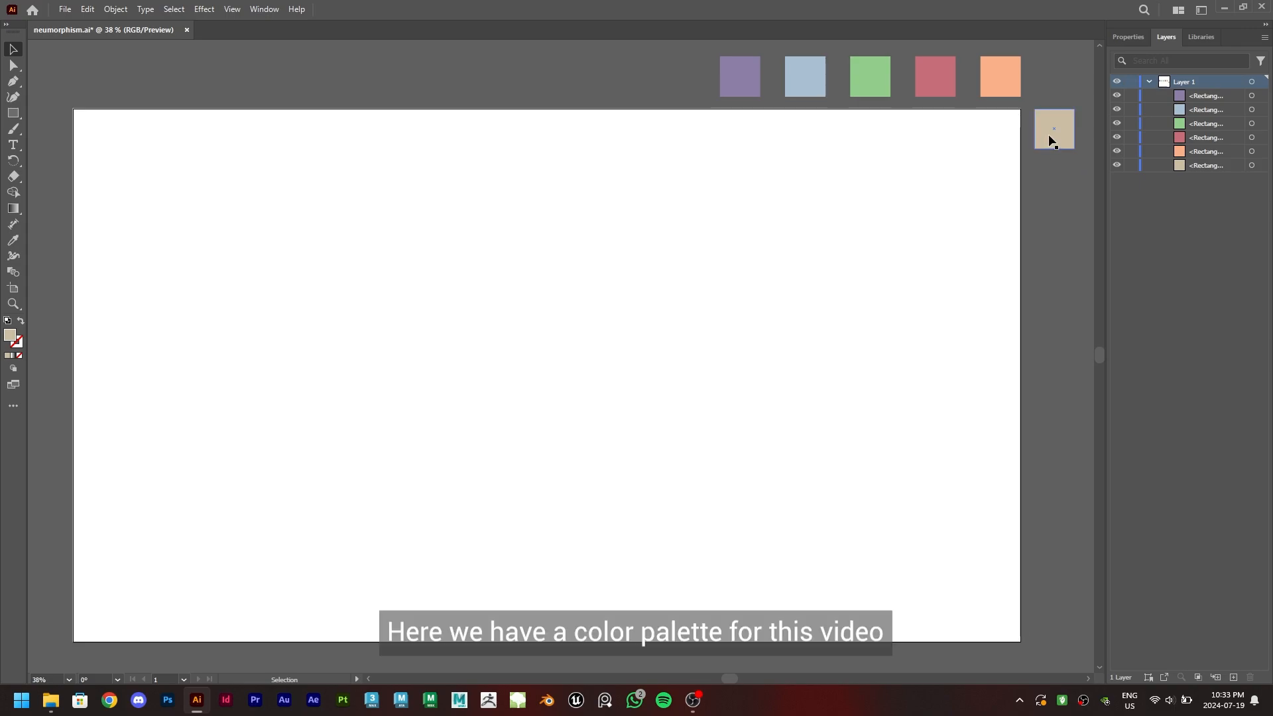
Copy the beige swatch below the original and recolor the copy #FFFFFF.
left_click(1054, 128)
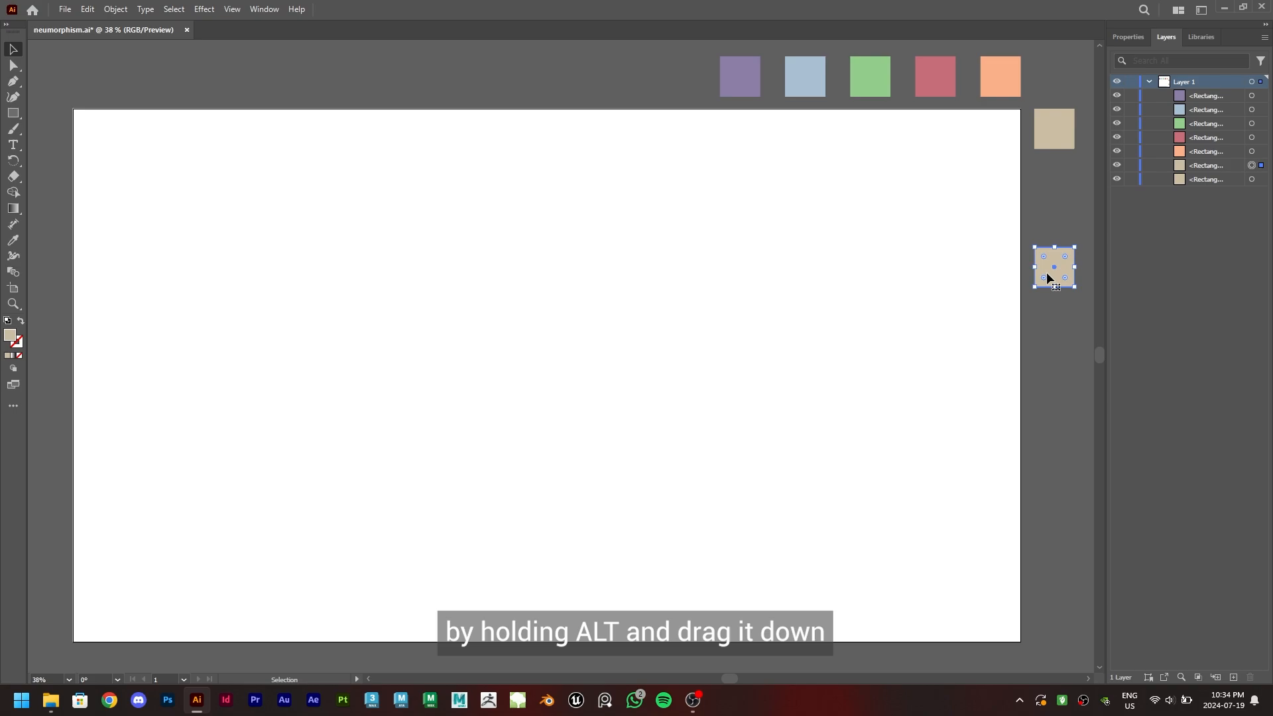
mouse_move(10, 337)
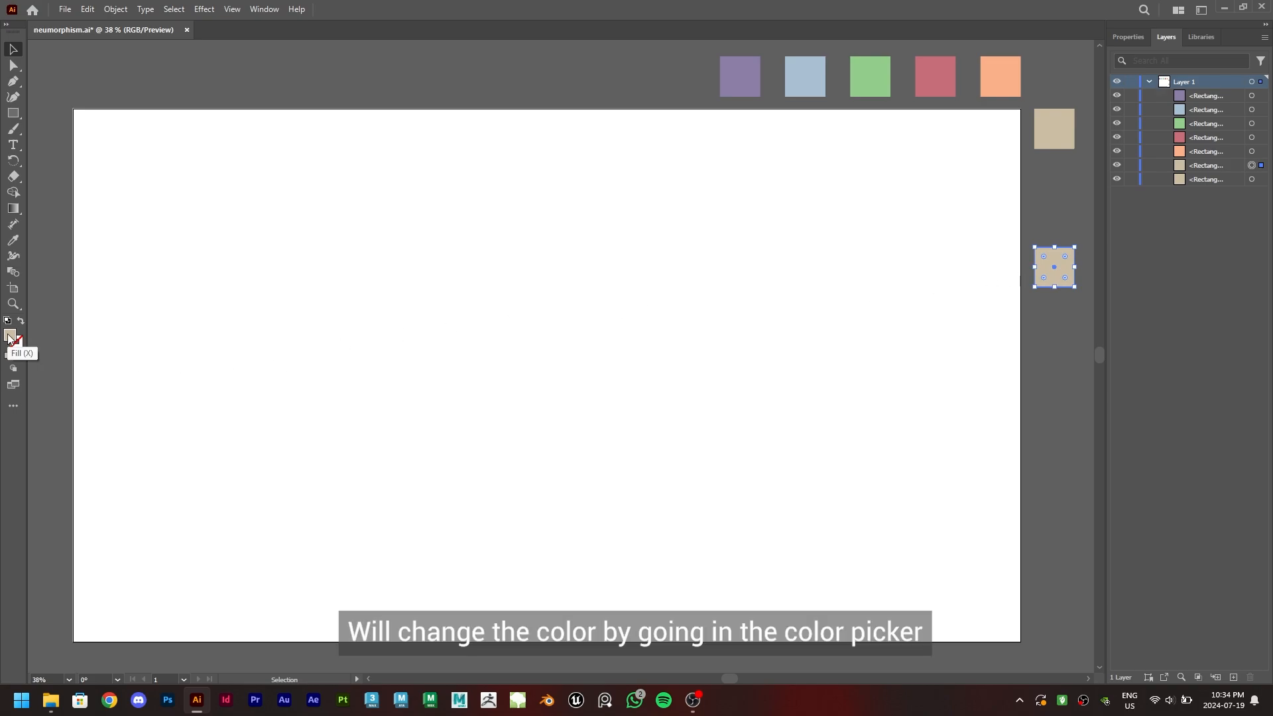
double_click(9, 334)
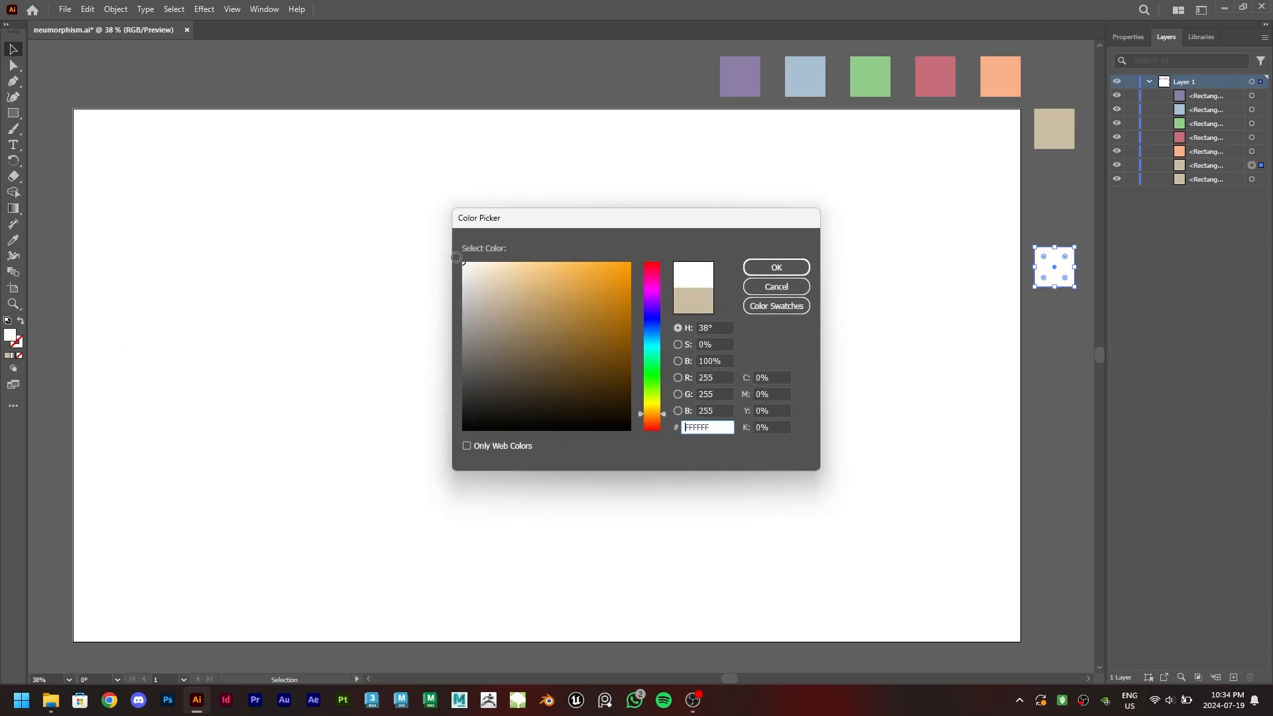
left_click(775, 267)
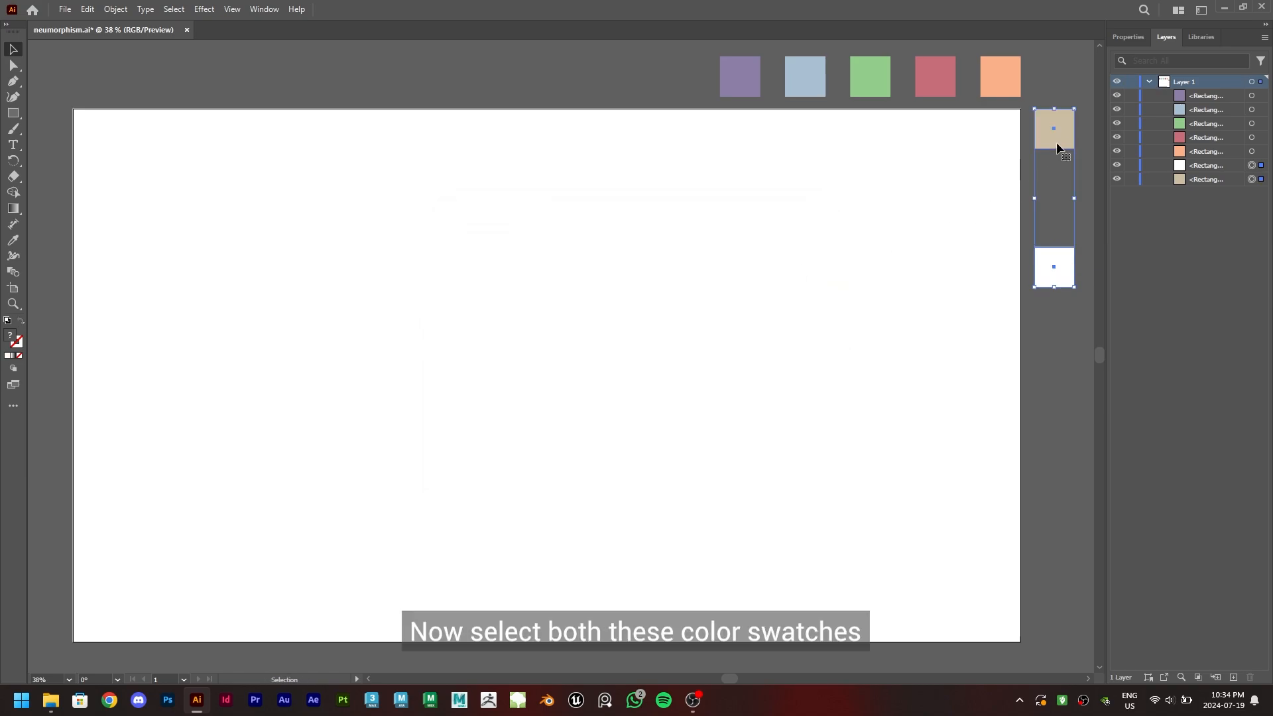
Blend the beige and white swatches using 1 specified step to create a middle shade.
left_click(115, 9)
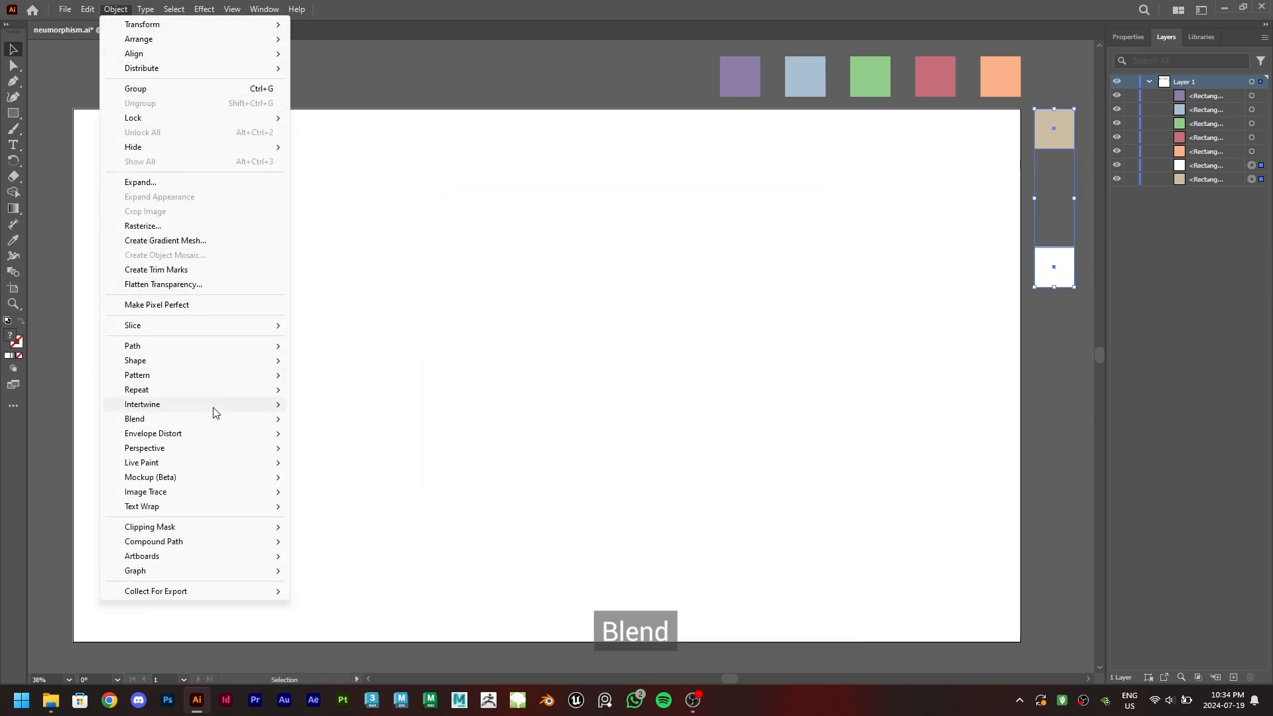
left_click(134, 419)
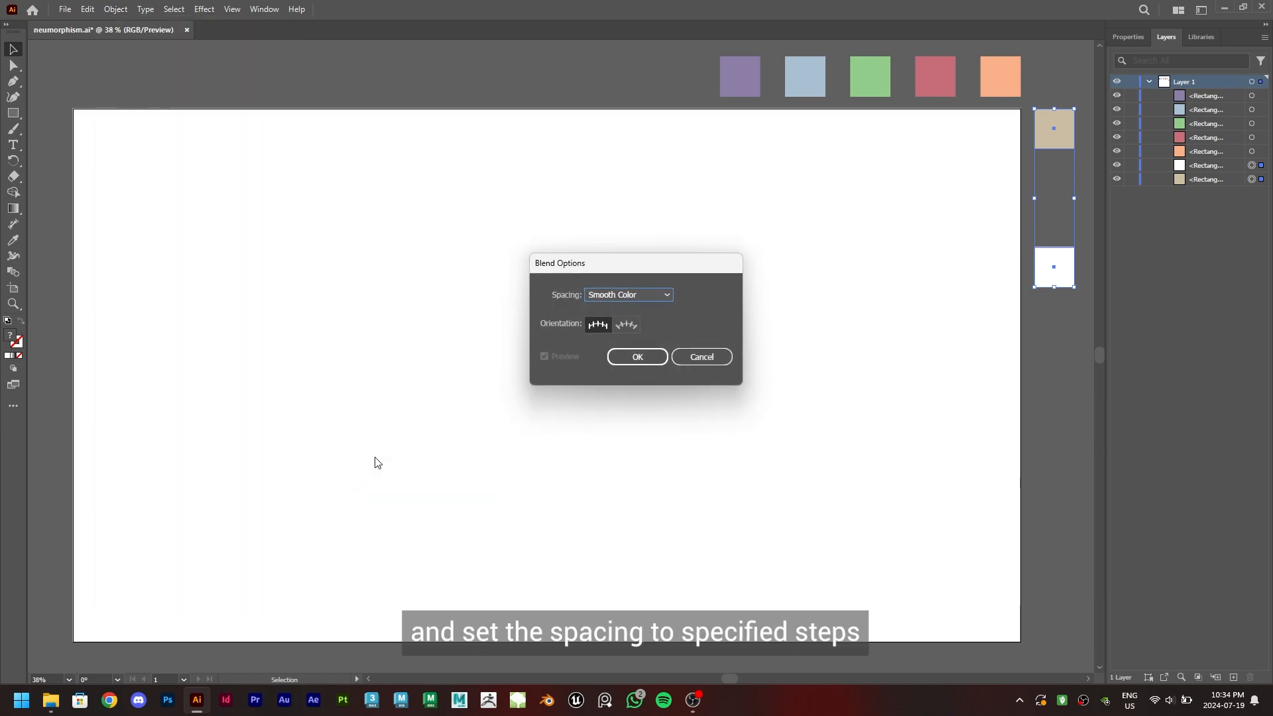
left_click(629, 294)
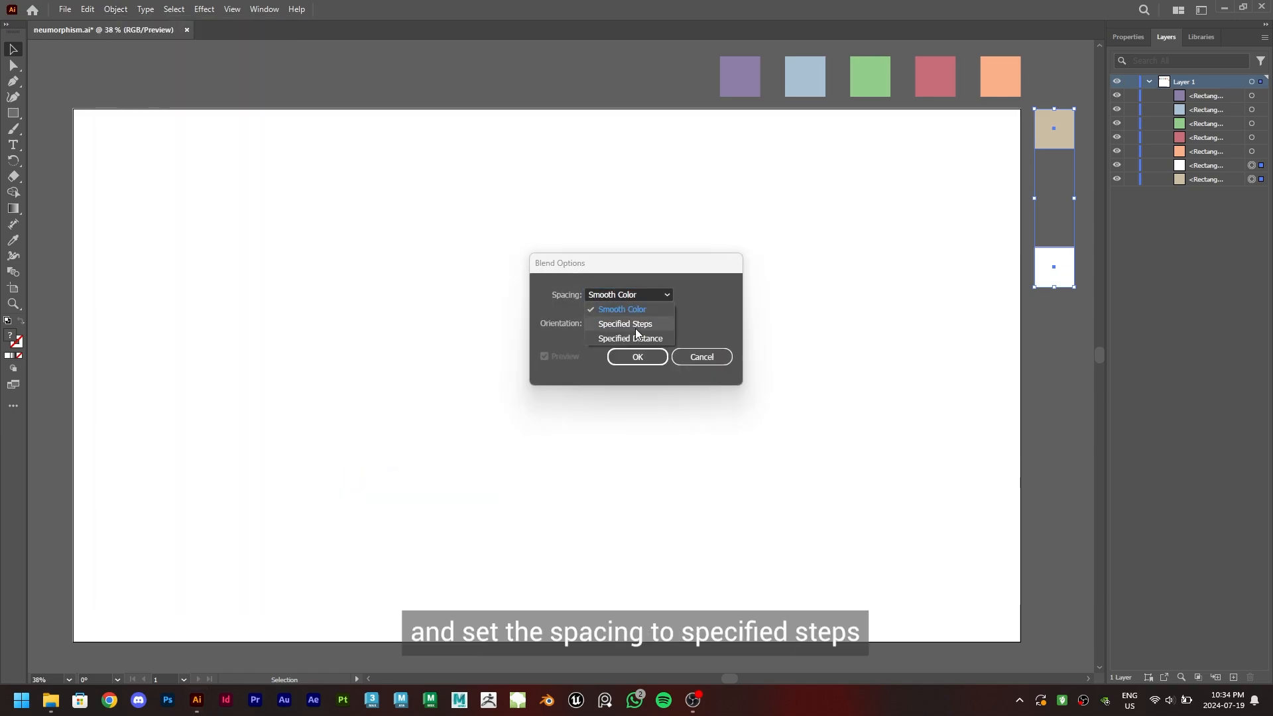
left_click(626, 325)
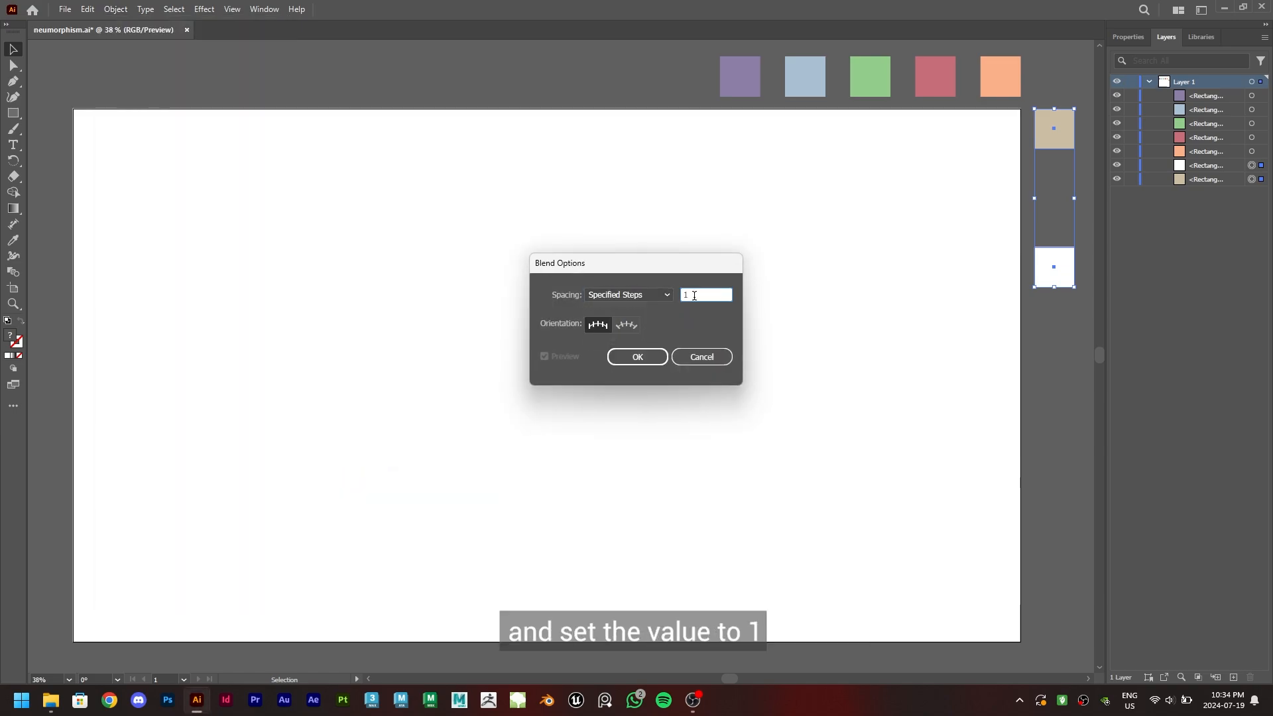
left_click(638, 357)
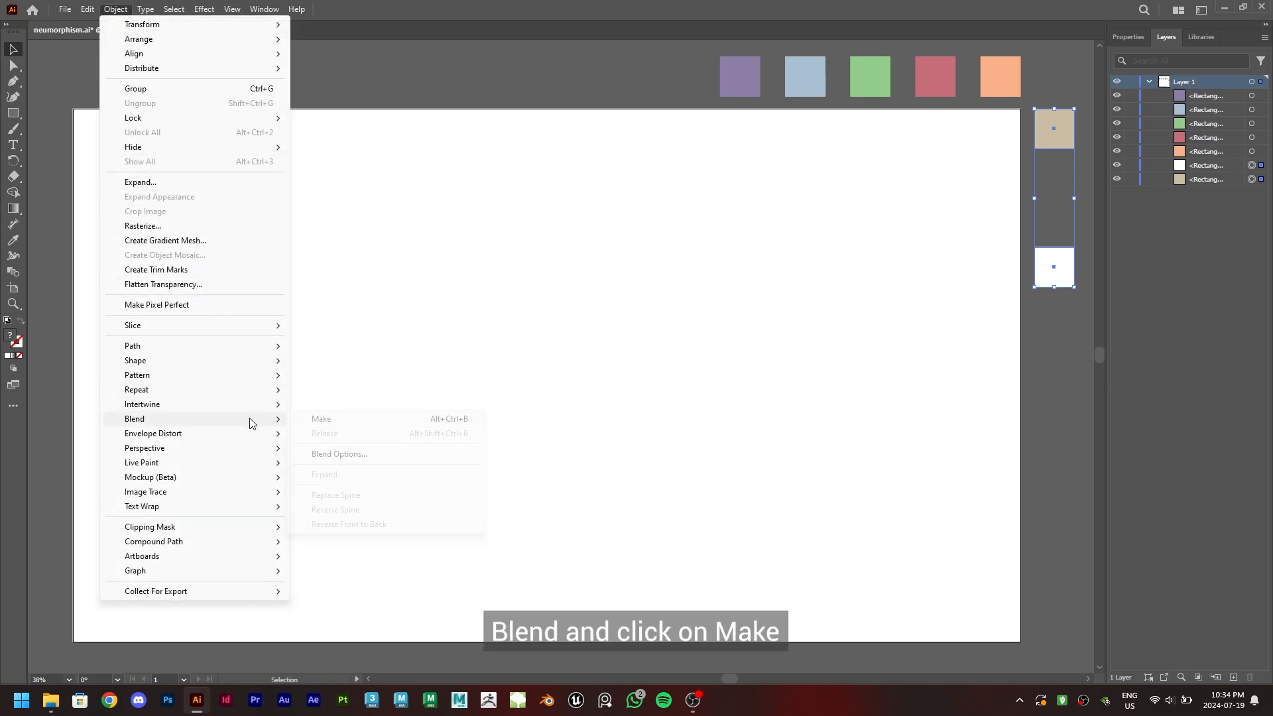
left_click(321, 420)
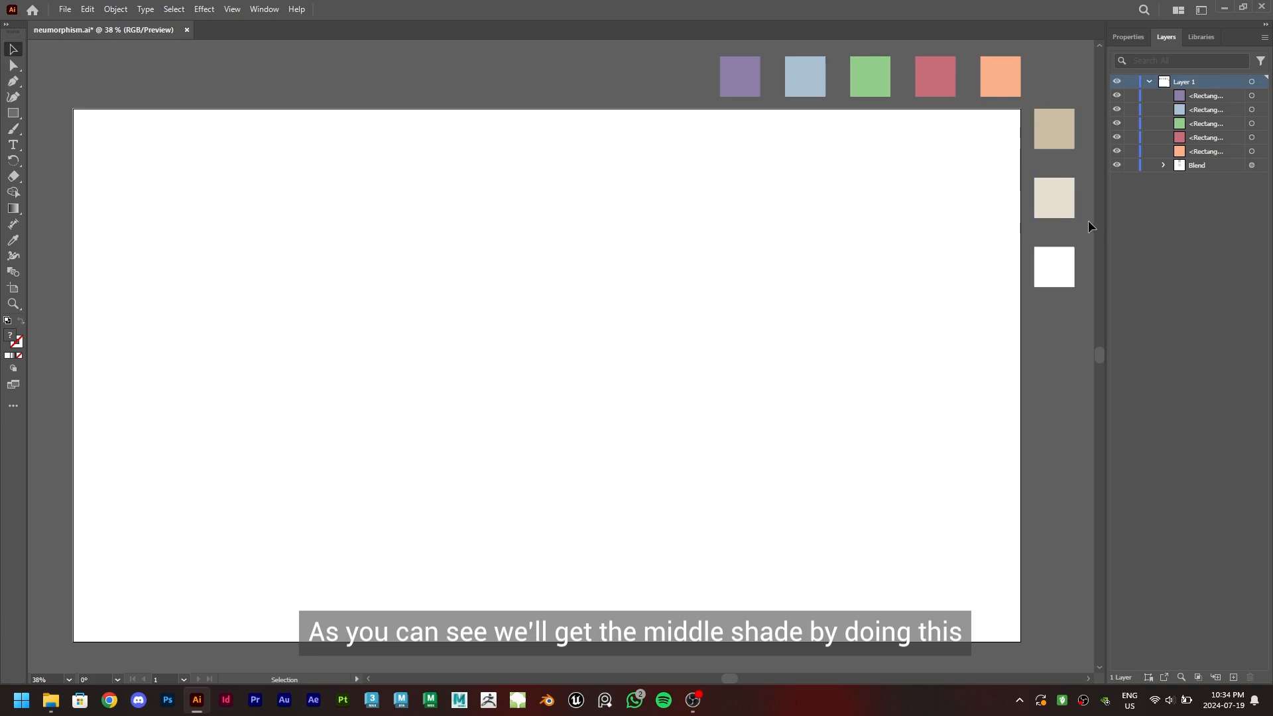
Draw an artboard-sized rectangle and eyedrop the middle light-beige swatch onto it.
left_click(14, 113)
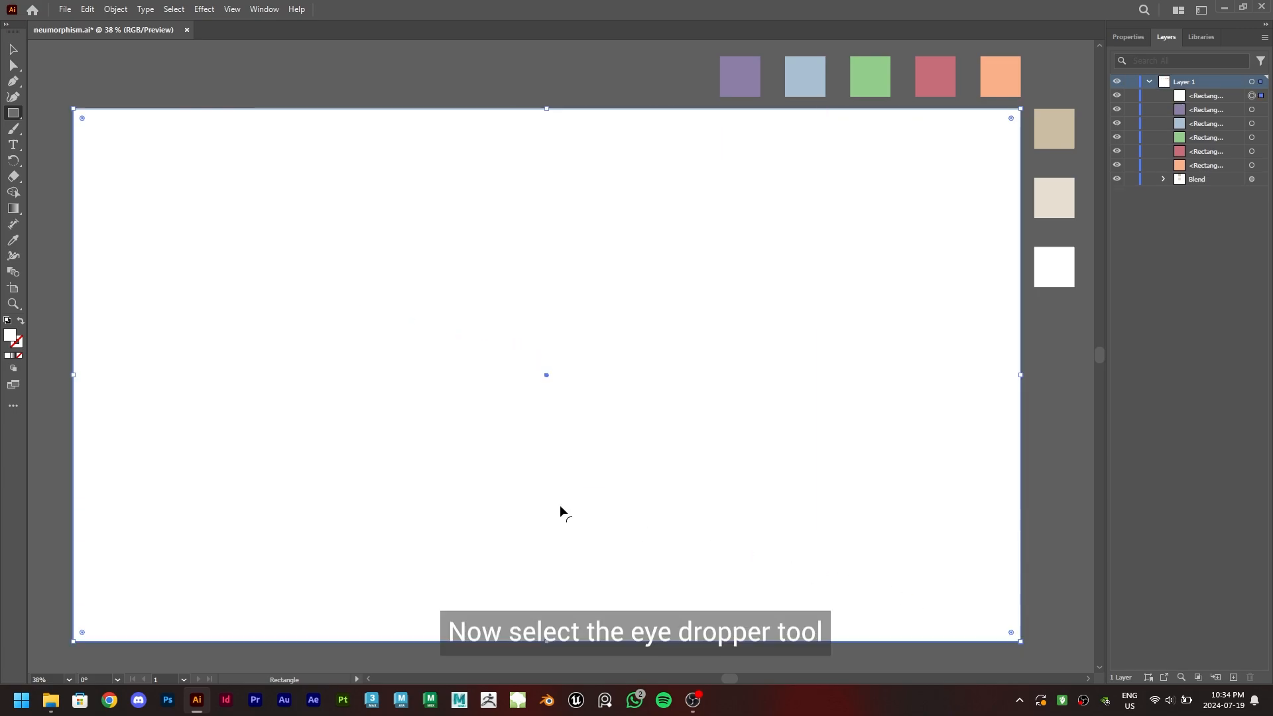
left_click(14, 240)
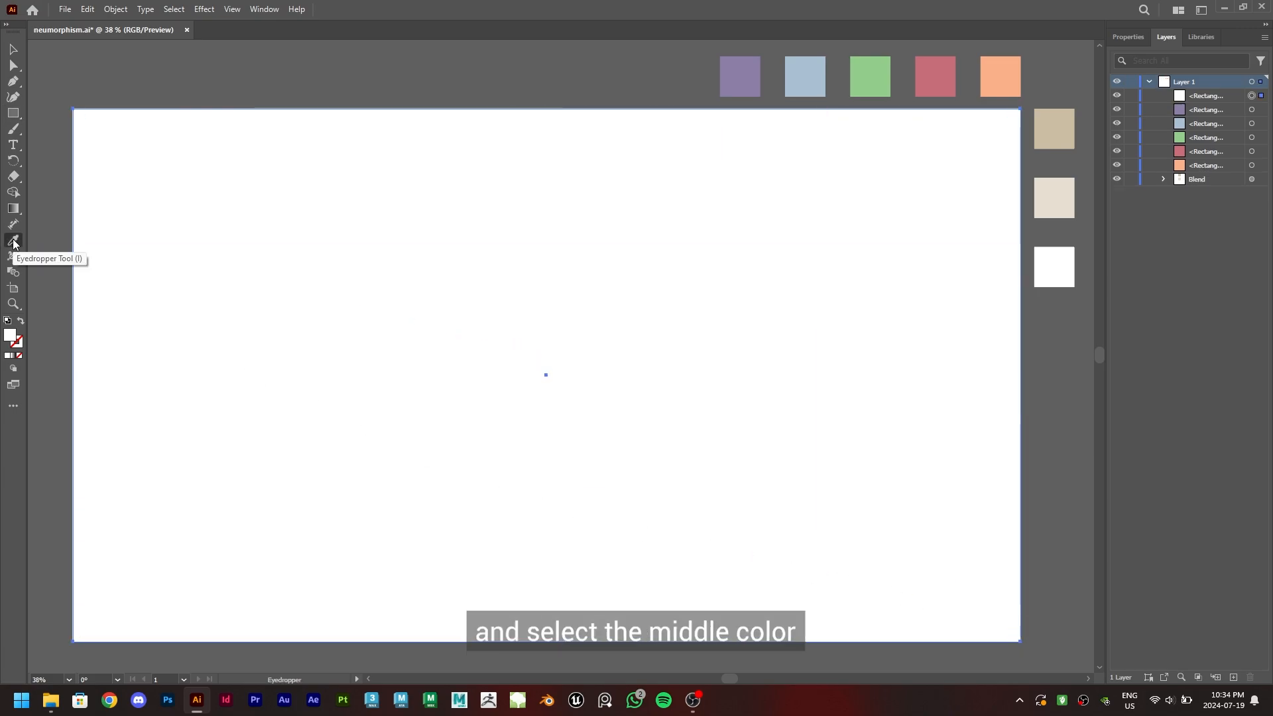
left_click(1053, 198)
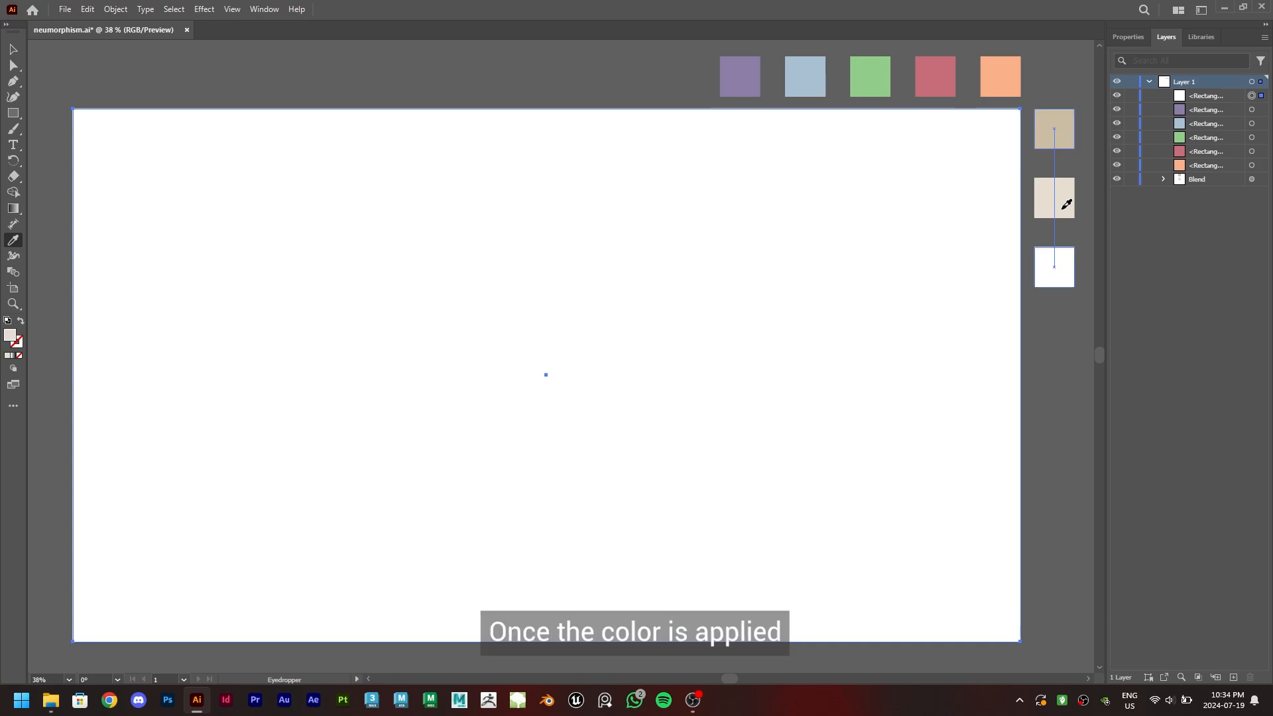
Lock the background rectangle in the Layers panel.
left_click(12, 49)
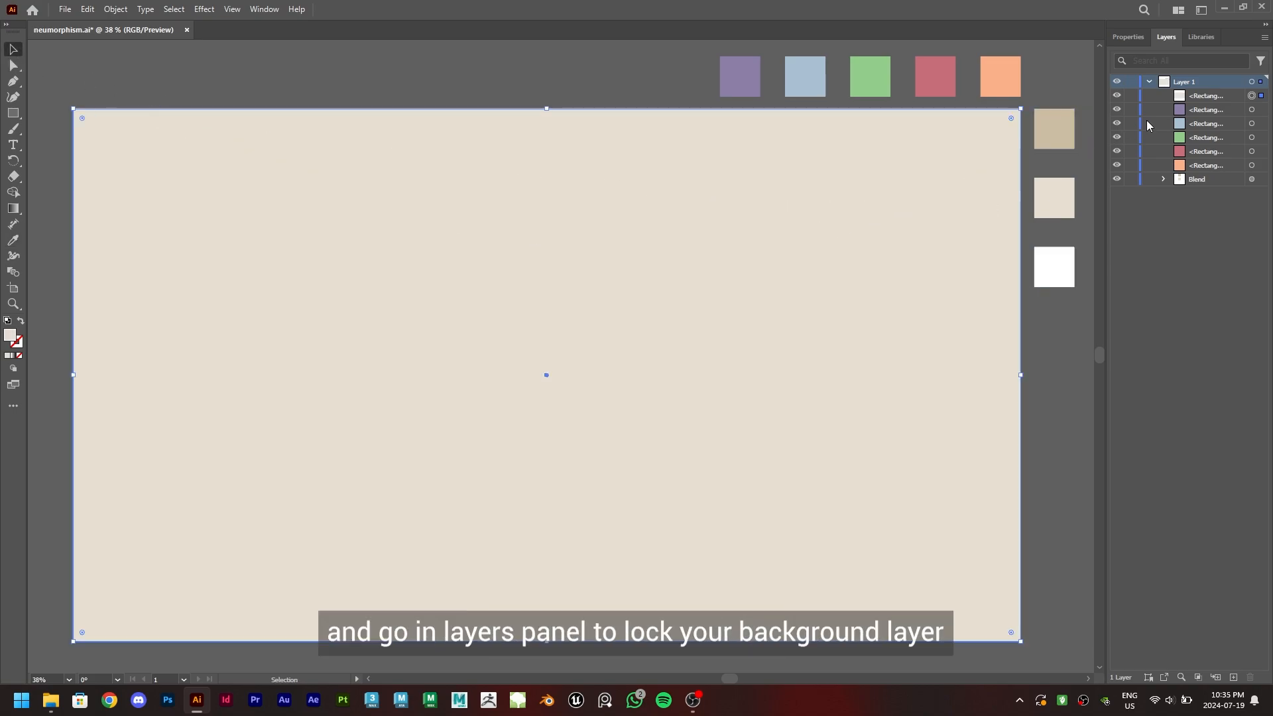
left_click(1130, 96)
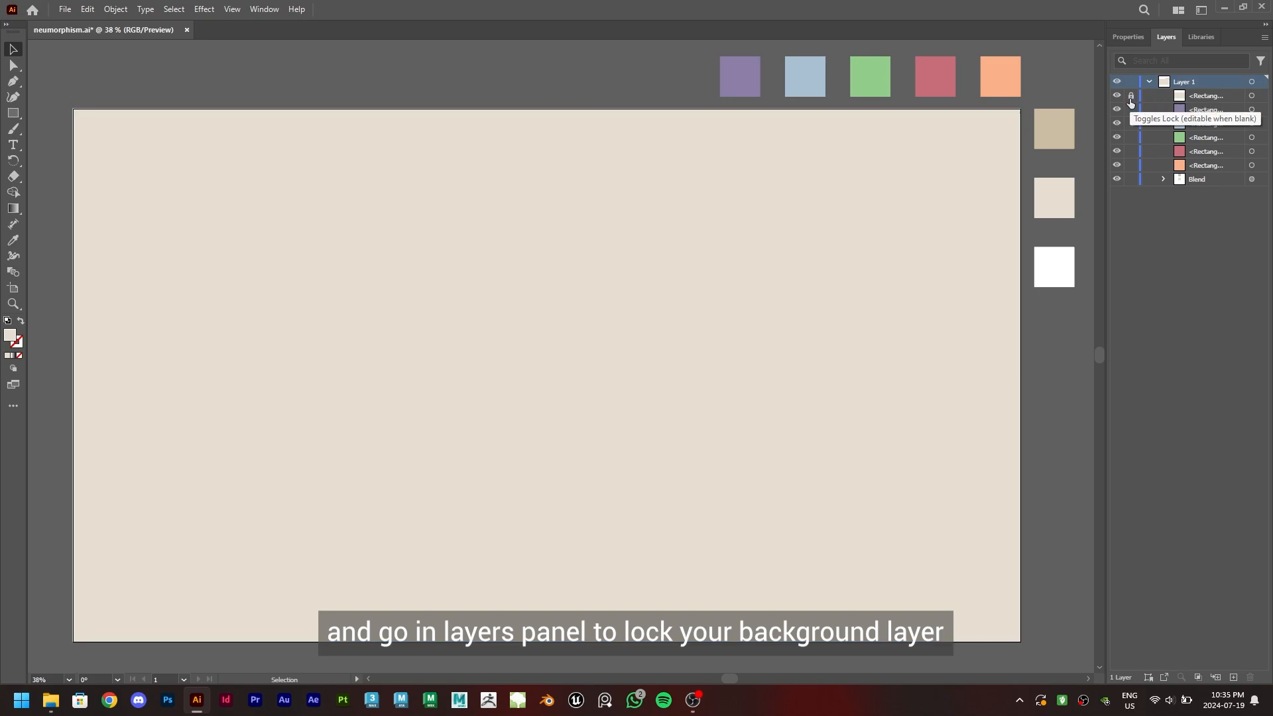
left_click(1129, 96)
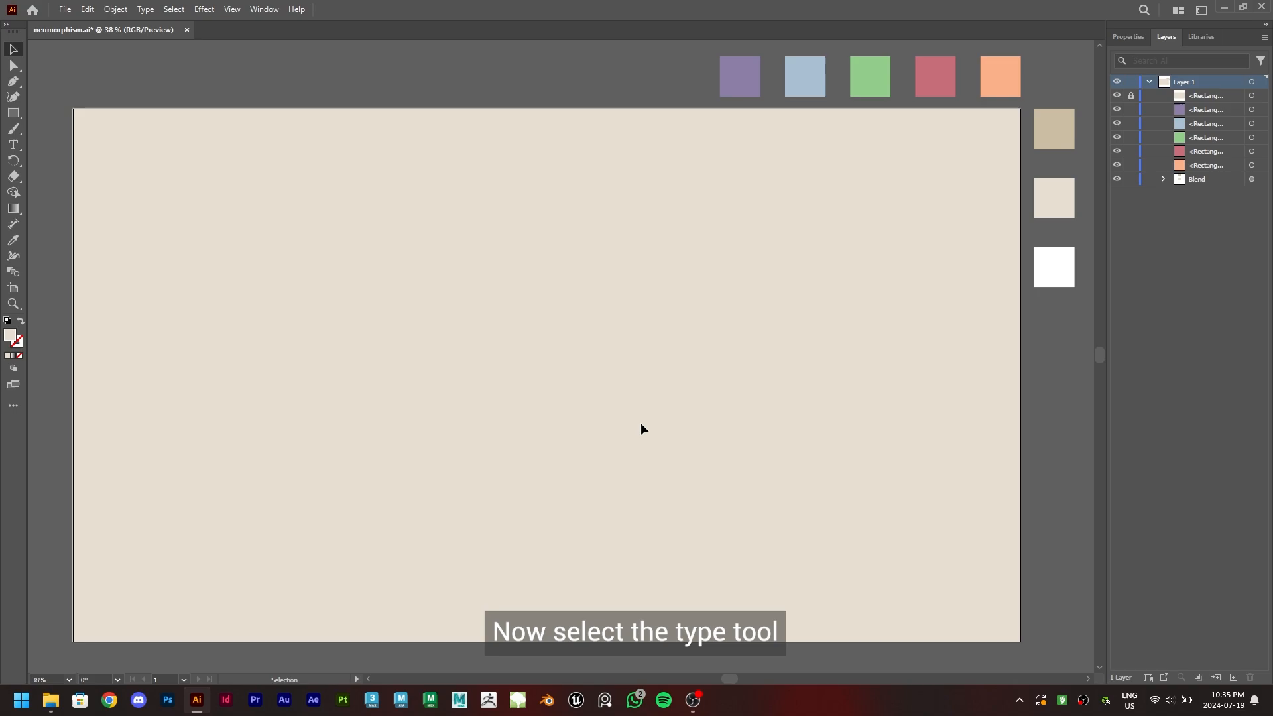
Type 'sweet' on the artboard and set it in Monday-Personal Use at 500 pt.
left_click(13, 145)
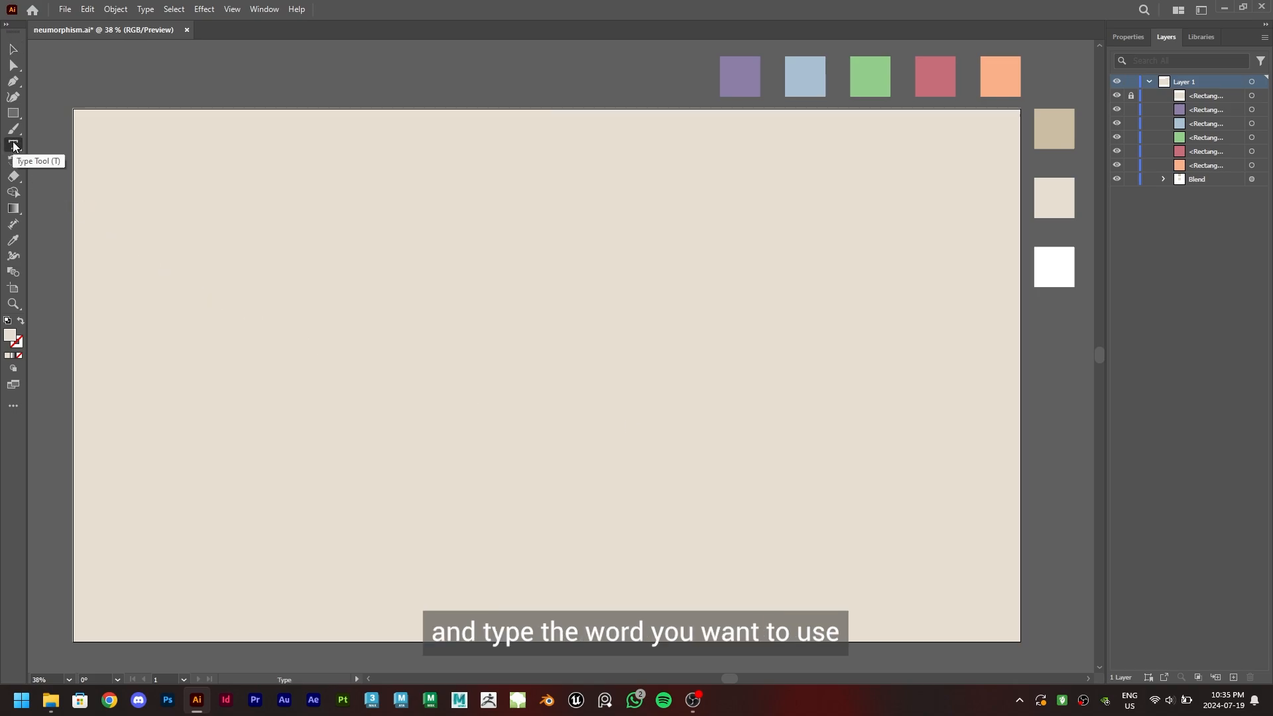
type("sweet")
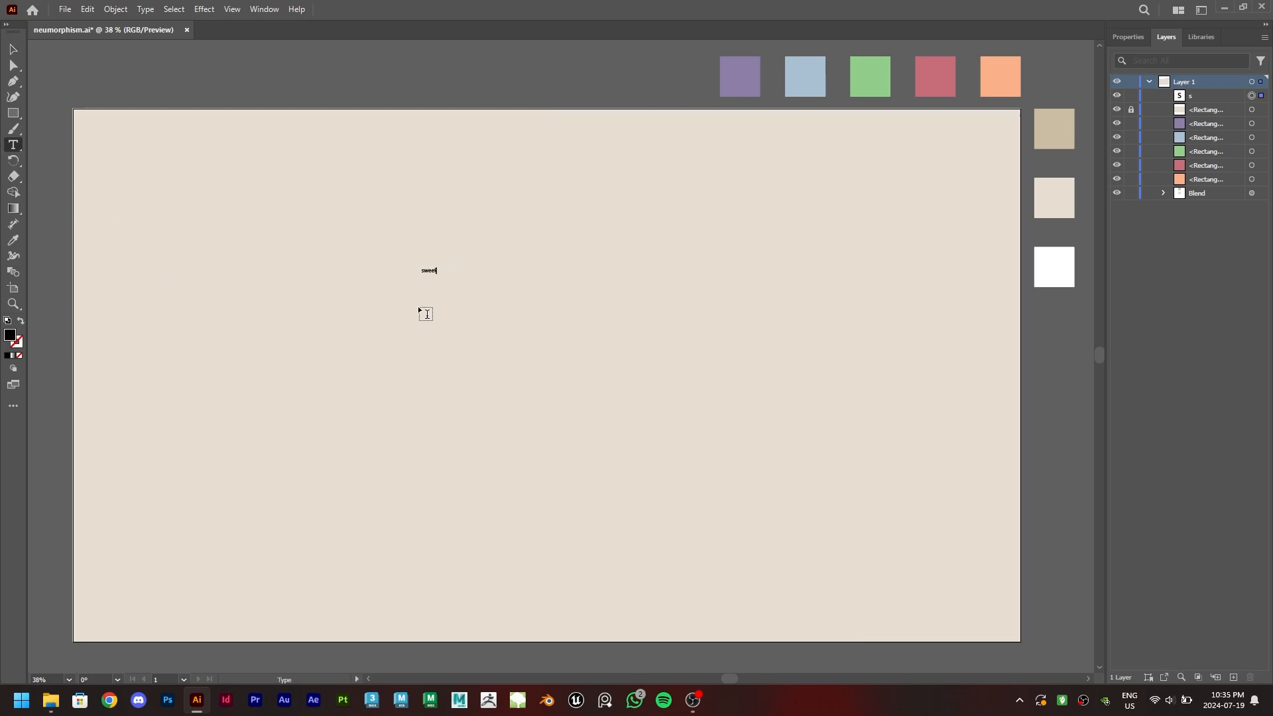
left_click(1127, 37)
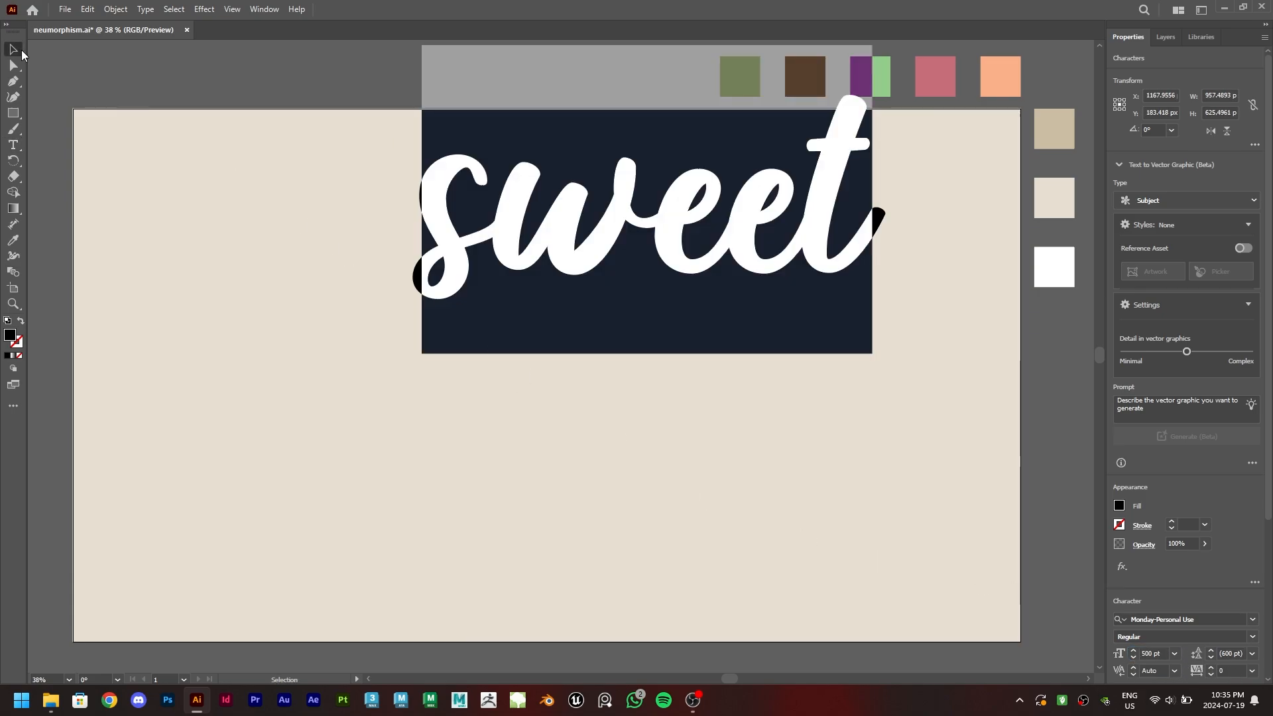
Open the Align panel and vertically centre 'sweet' on the artboard.
left_click(264, 9)
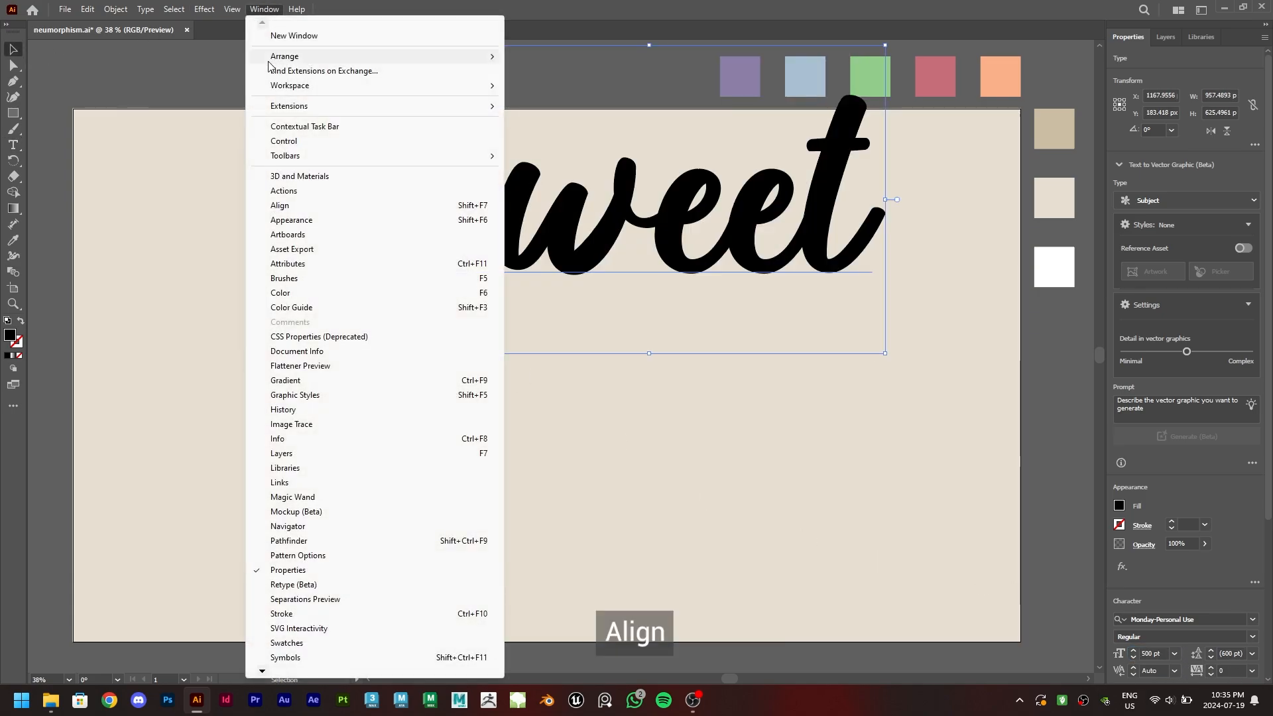
left_click(279, 205)
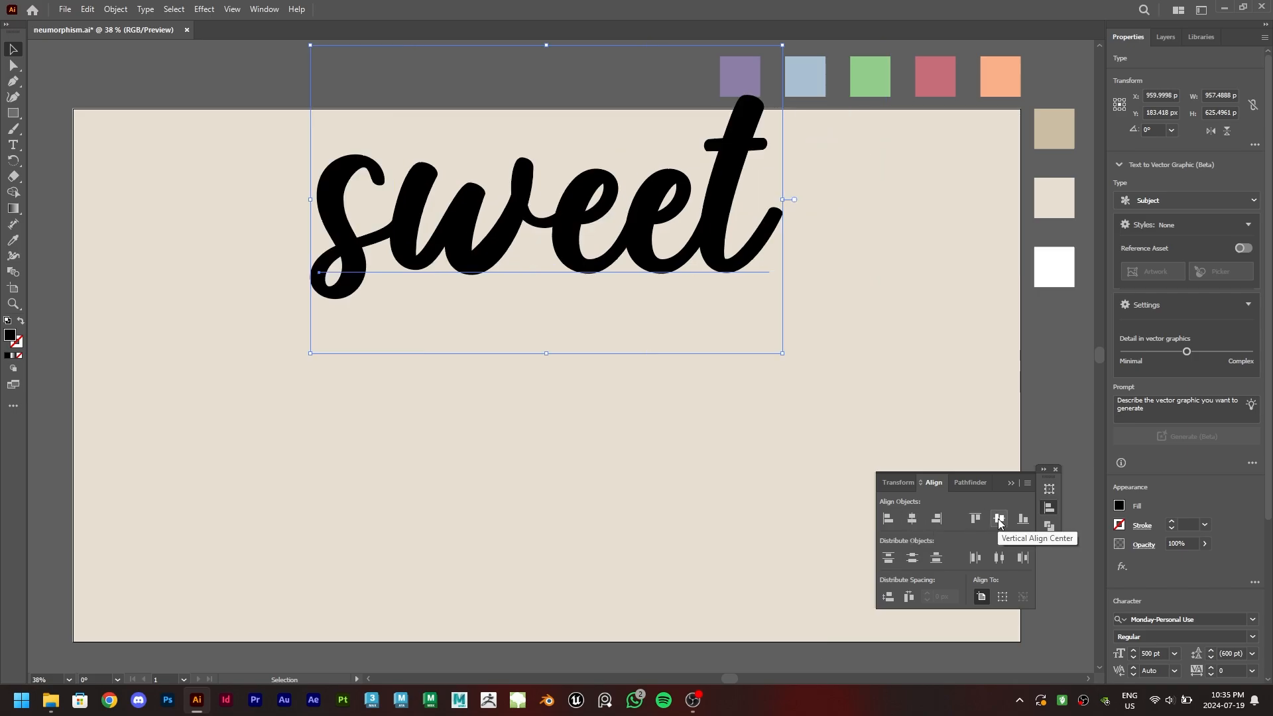
left_click(998, 518)
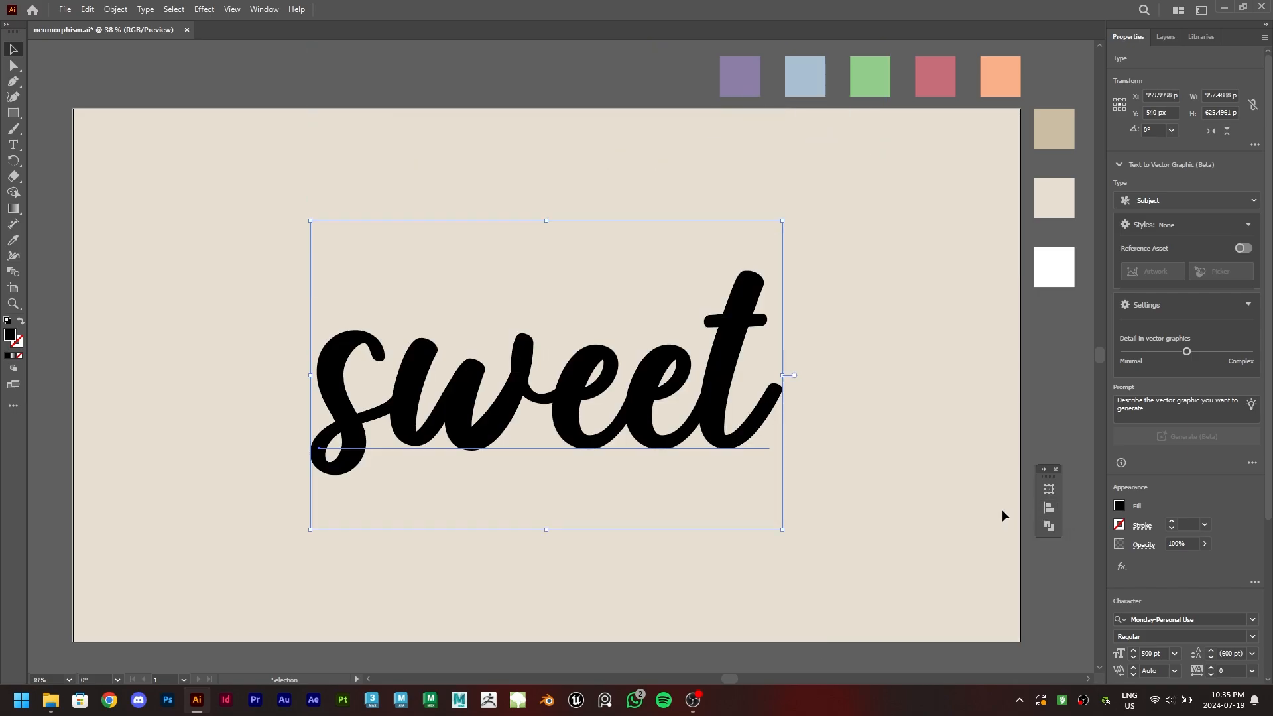
In the Appearance panel, remove the characters' fill and return to the text object level.
left_click(264, 8)
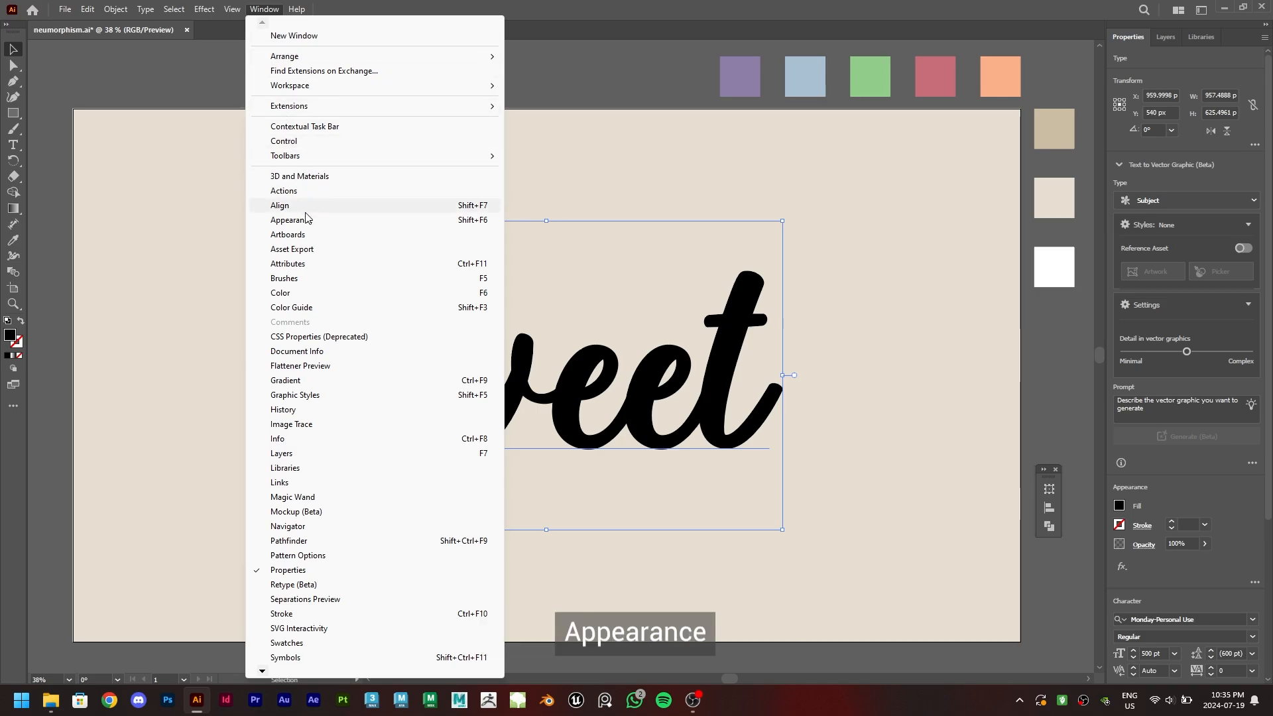
left_click(290, 220)
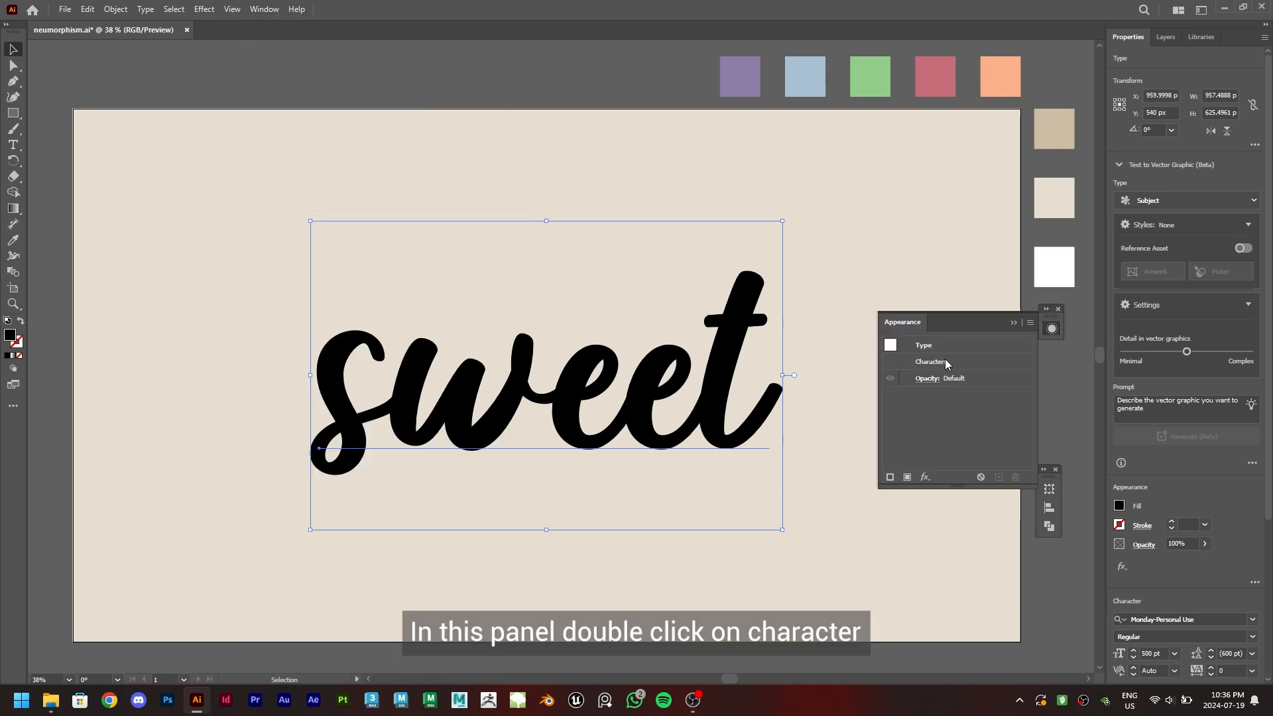
double_click(931, 362)
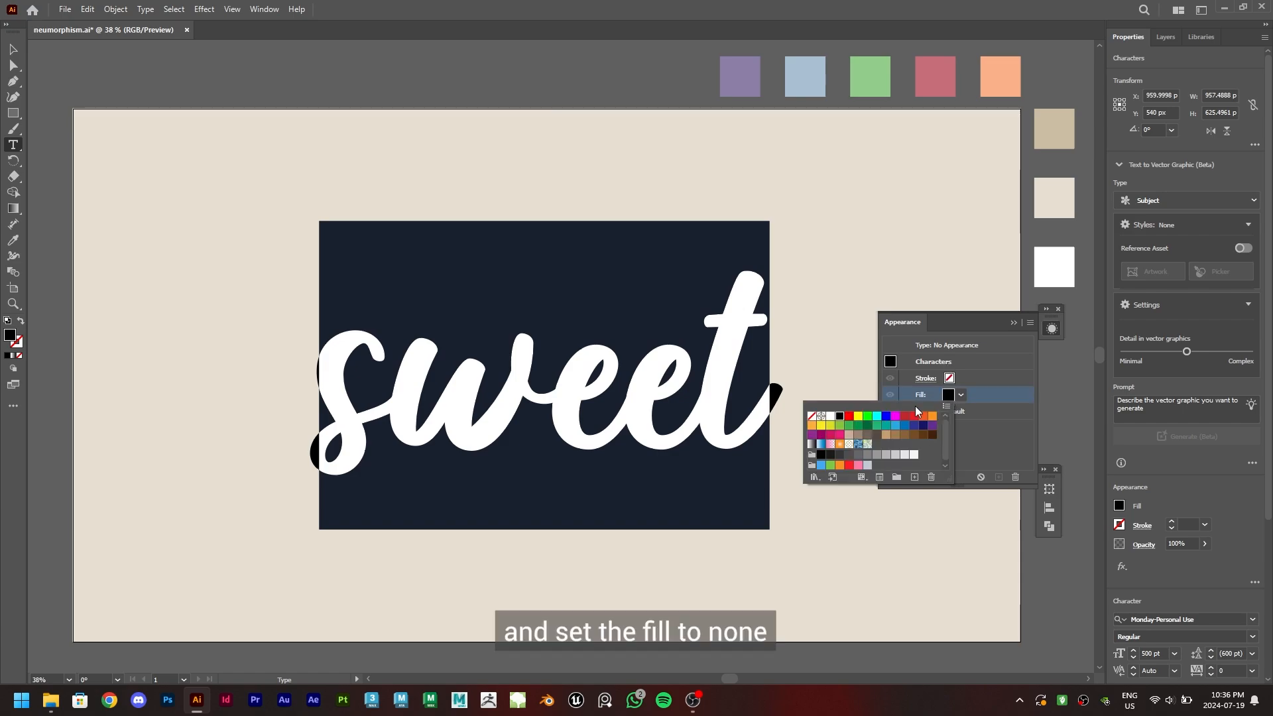
left_click(811, 416)
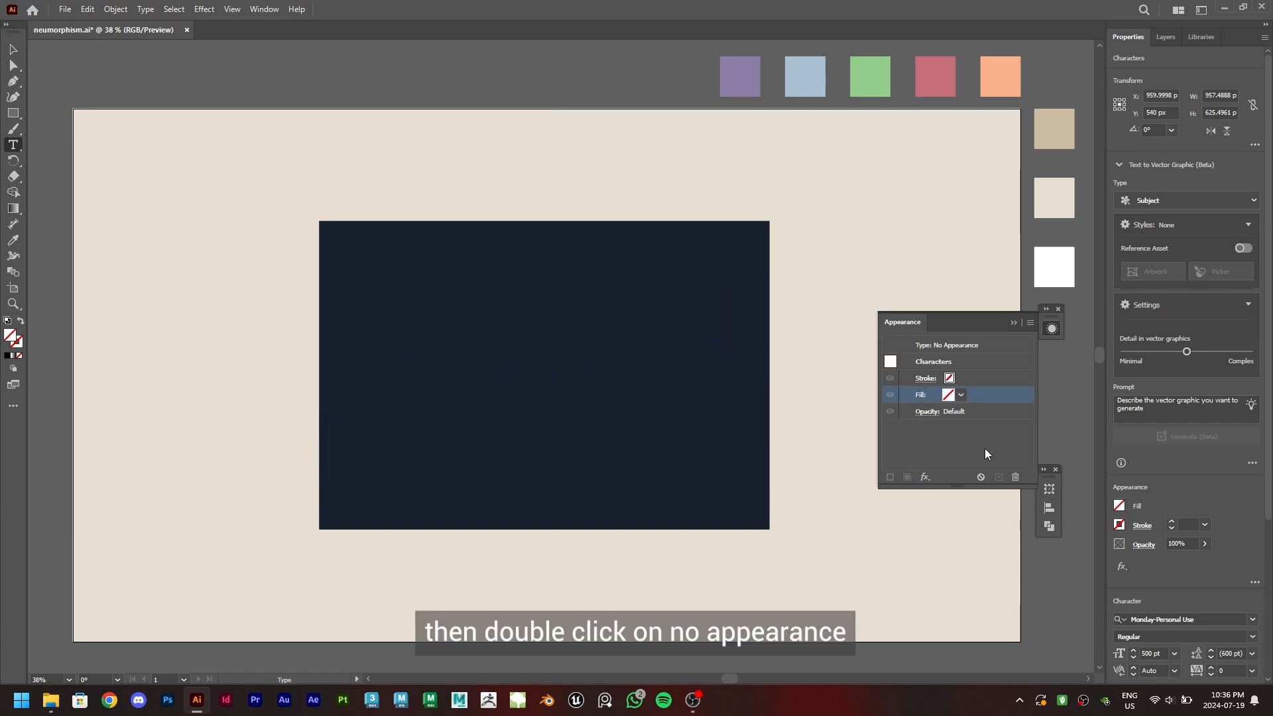
double_click(957, 344)
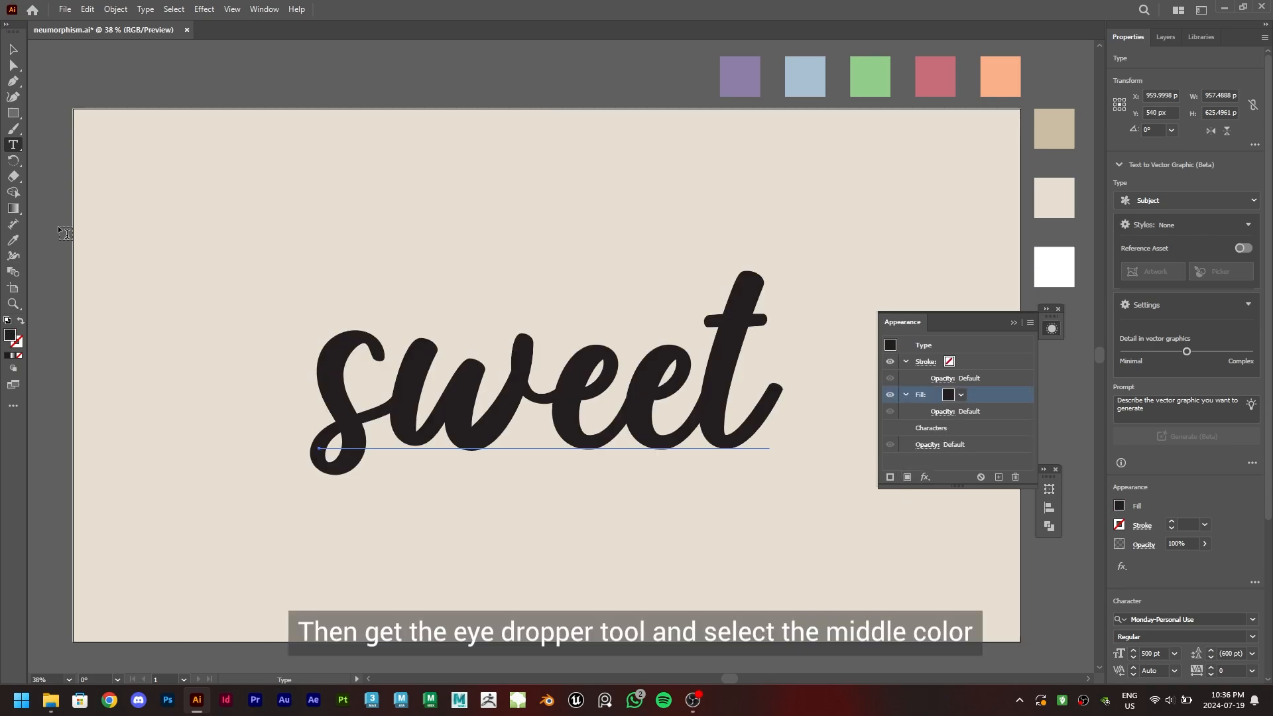
Add a duplicated white fill offset by -6 px horizontally and vertically via Transform.
left_click(13, 241)
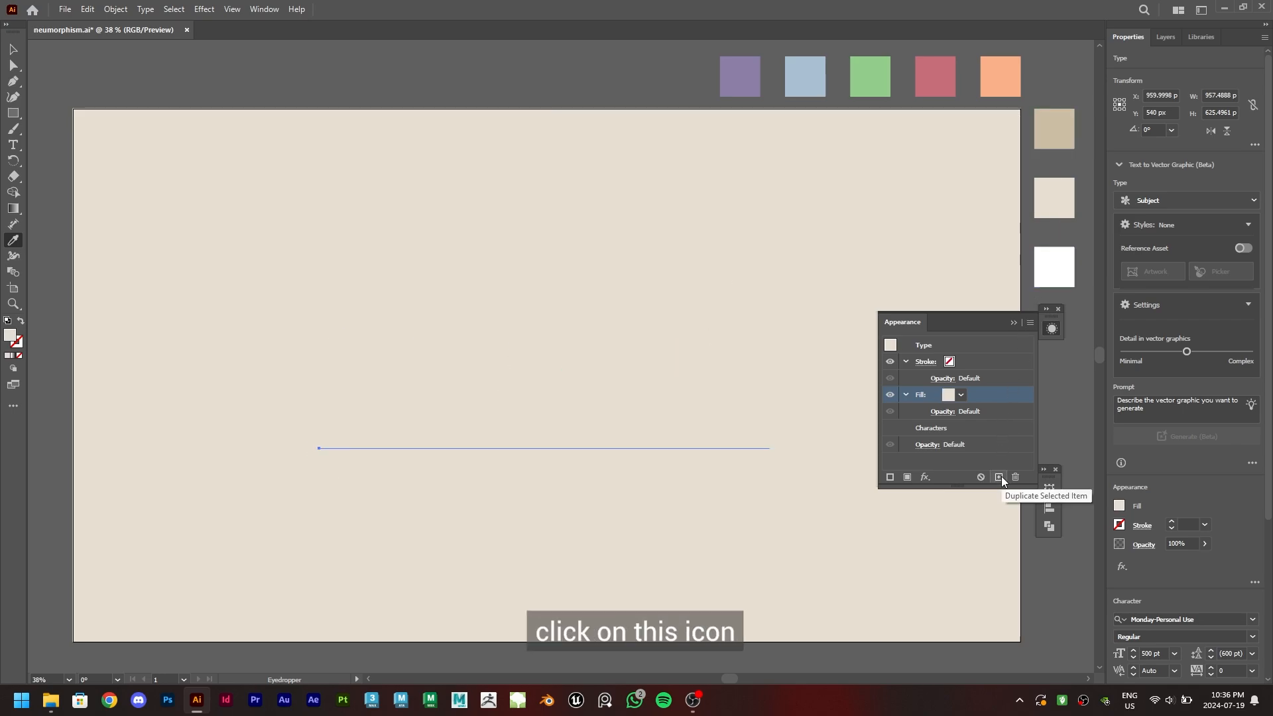
left_click(998, 477)
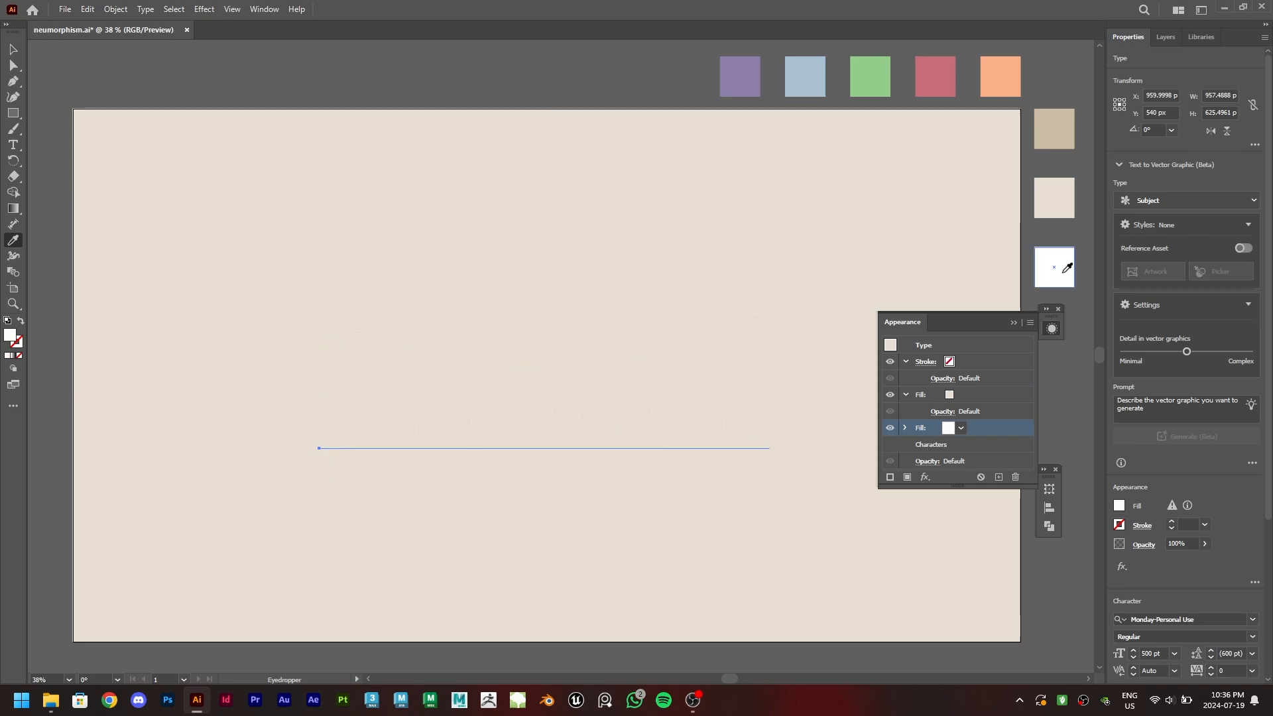
left_click(923, 477)
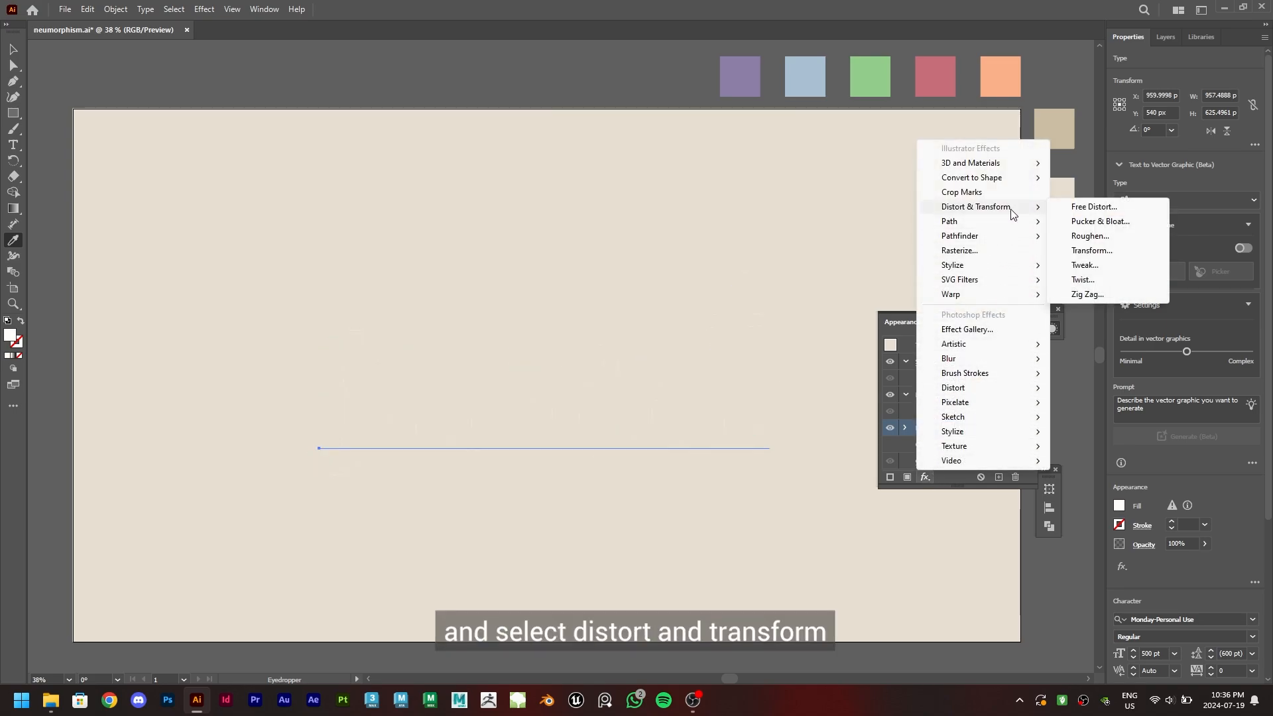
mouse_move(1092, 250)
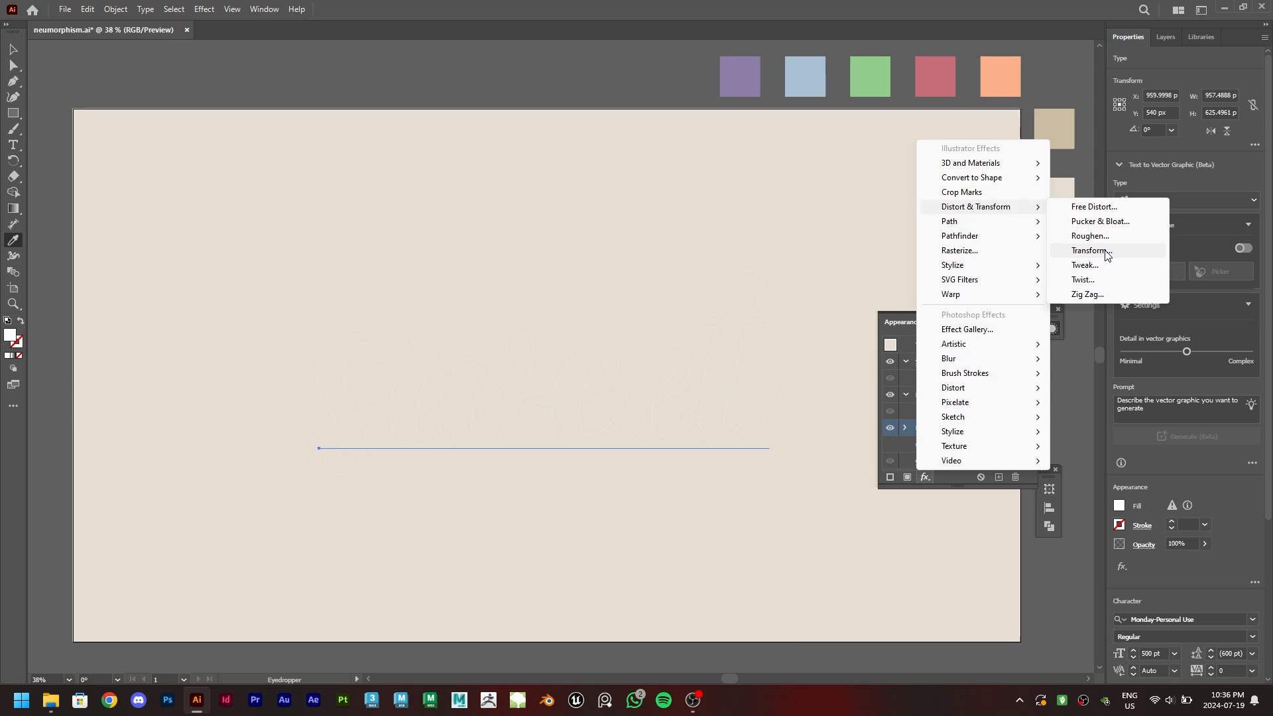
left_click(1088, 250)
type("-6")
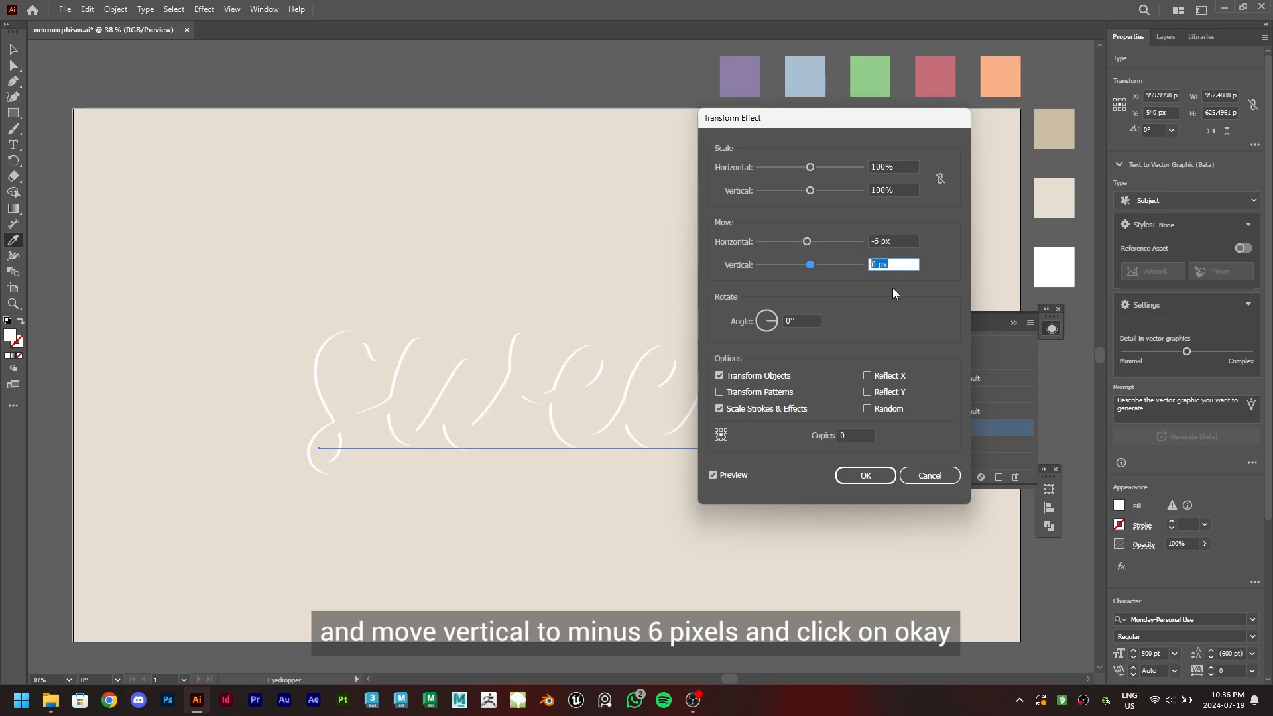
left_click(864, 475)
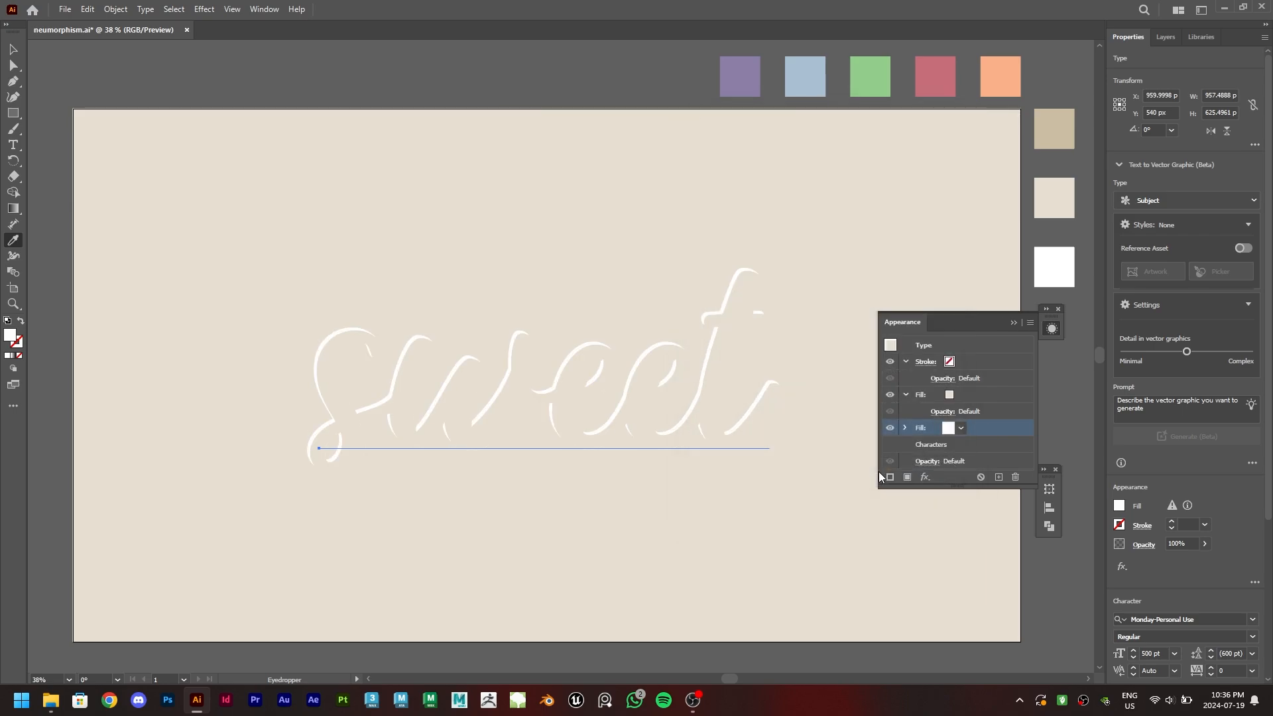
Apply a 6-pixel Gaussian Blur to the white highlight fill.
left_click(924, 478)
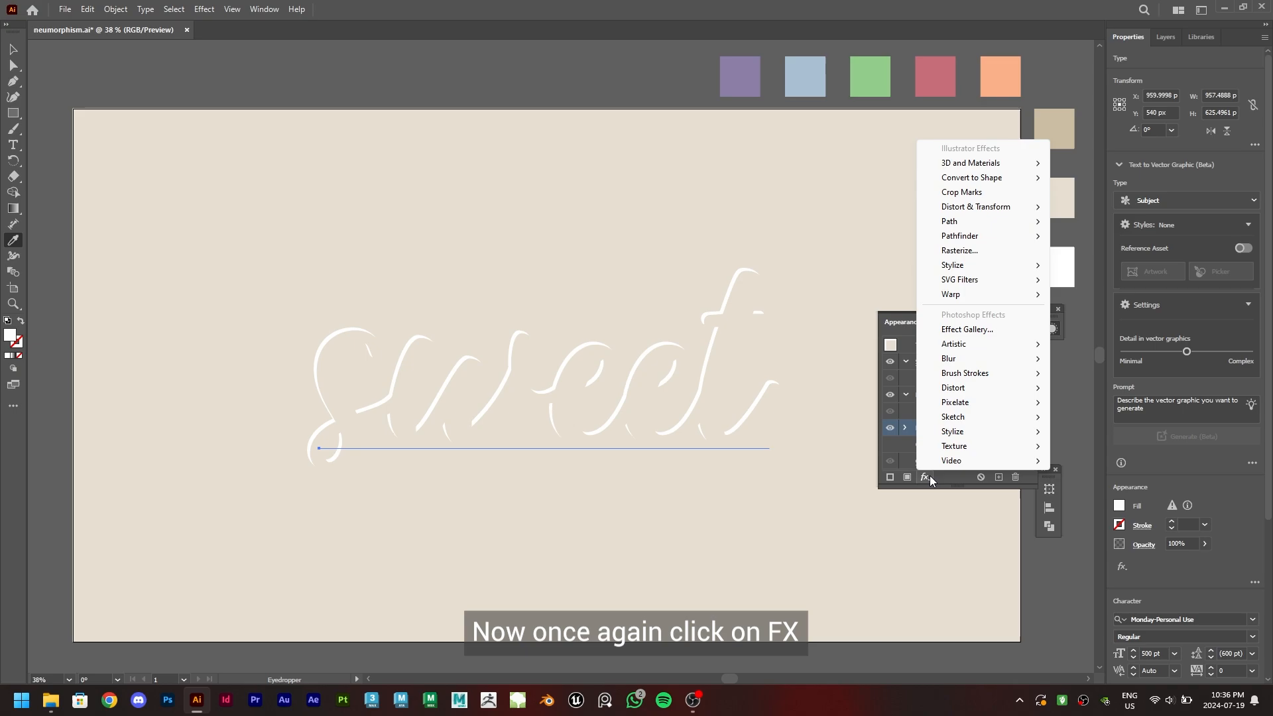
left_click(948, 358)
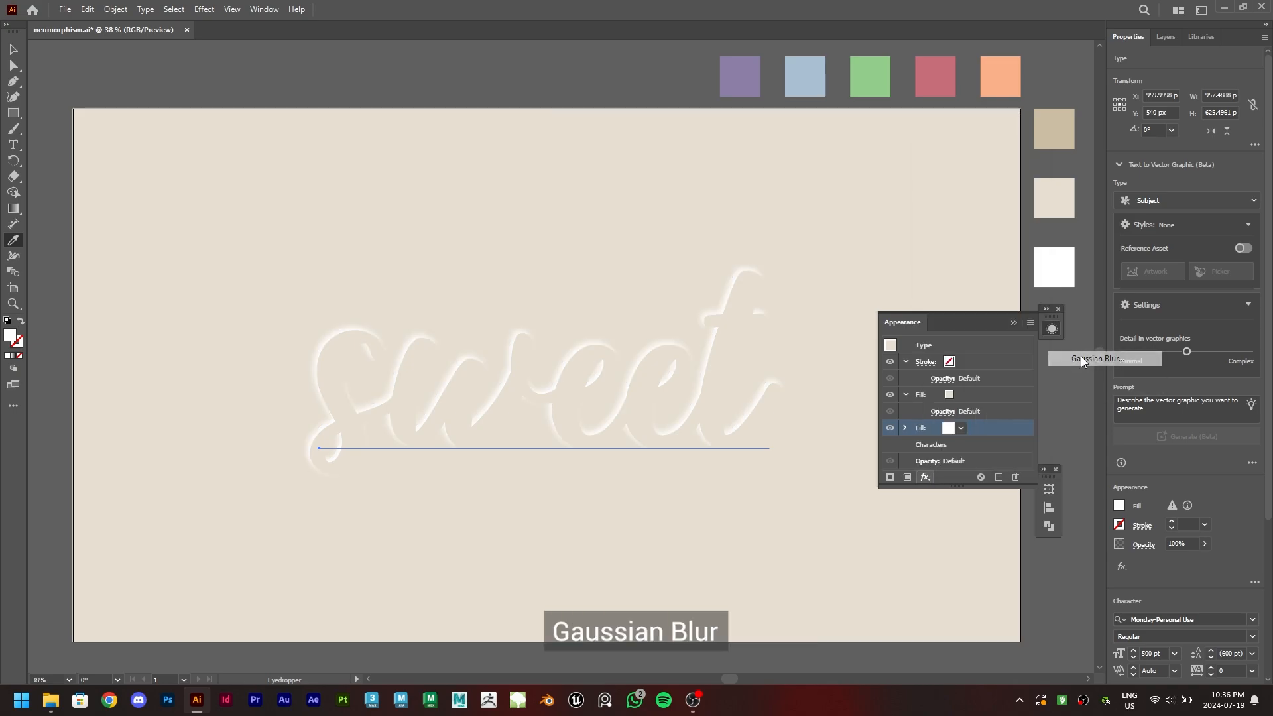
left_click(1096, 359)
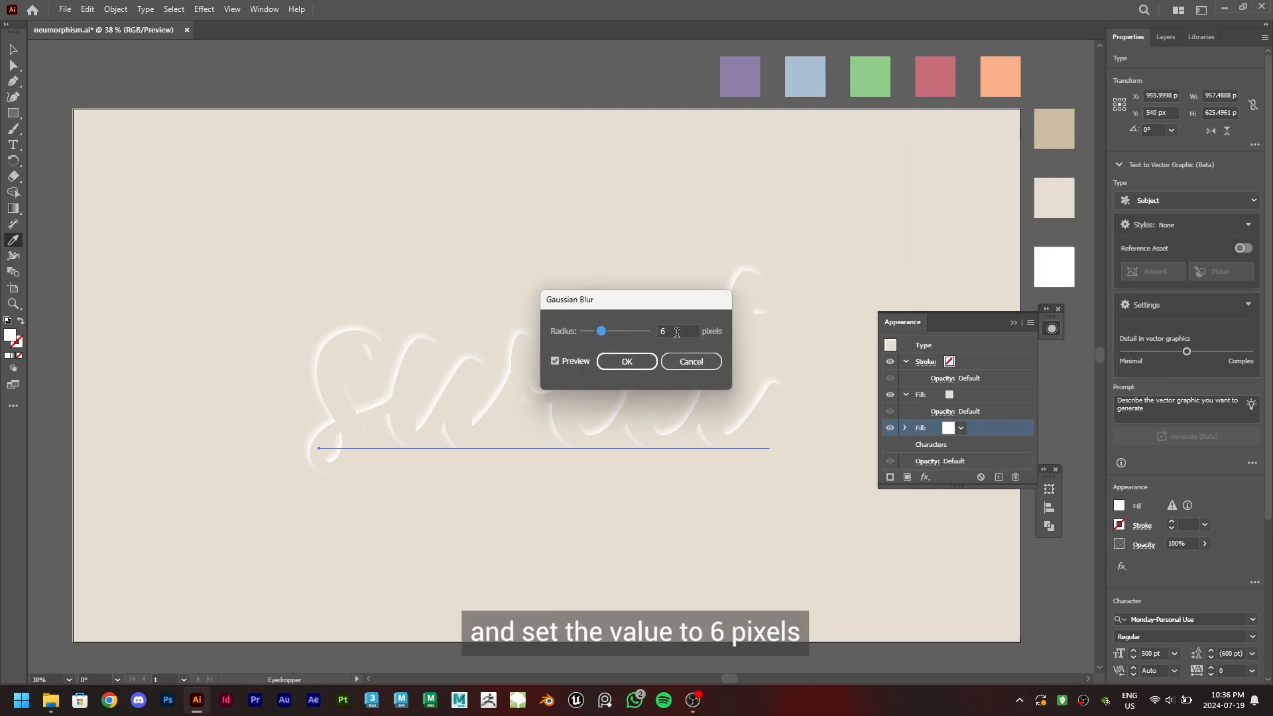
left_click(626, 361)
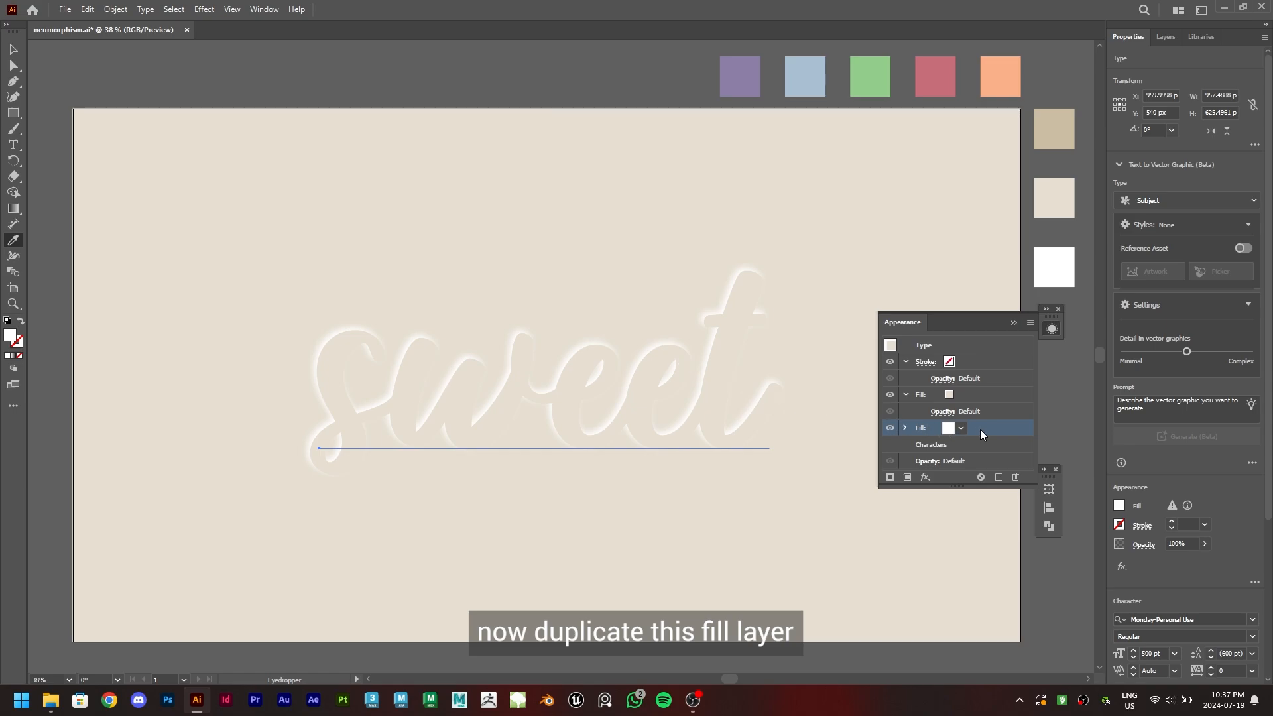
mouse_move(999, 477)
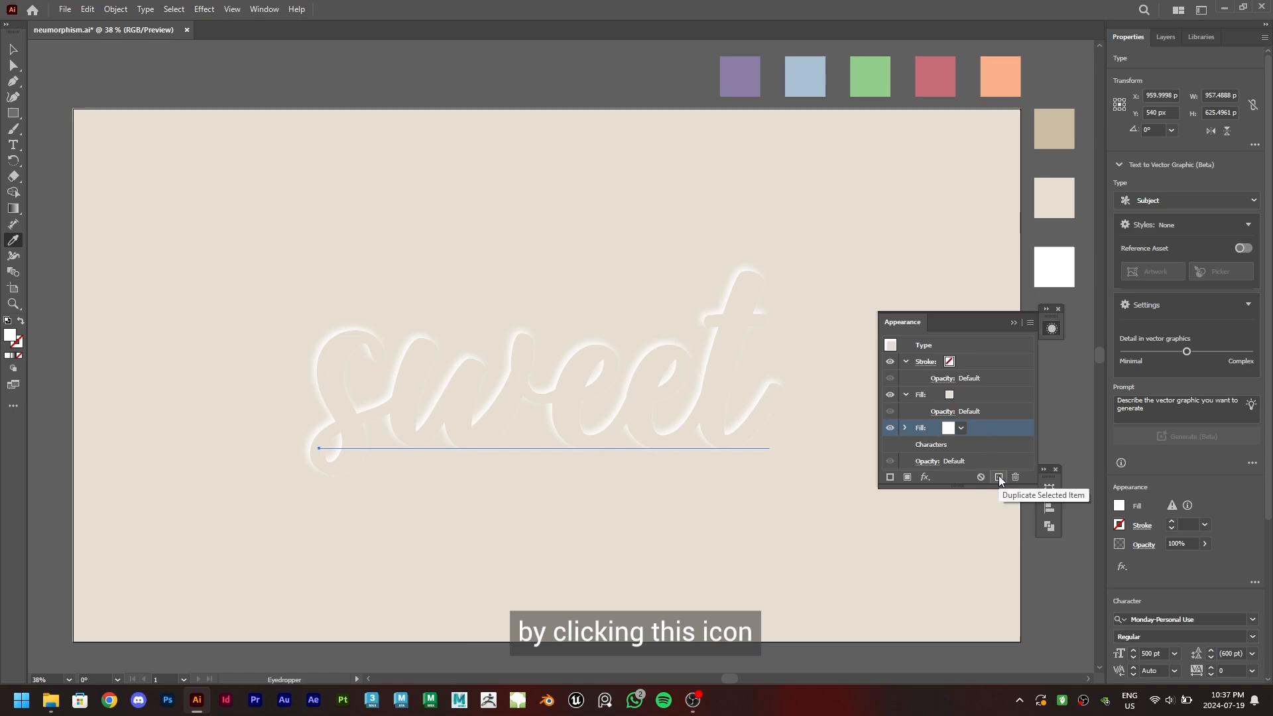
Duplicate the fill as dark beige and set its Transform move to 6 px both ways.
left_click(999, 477)
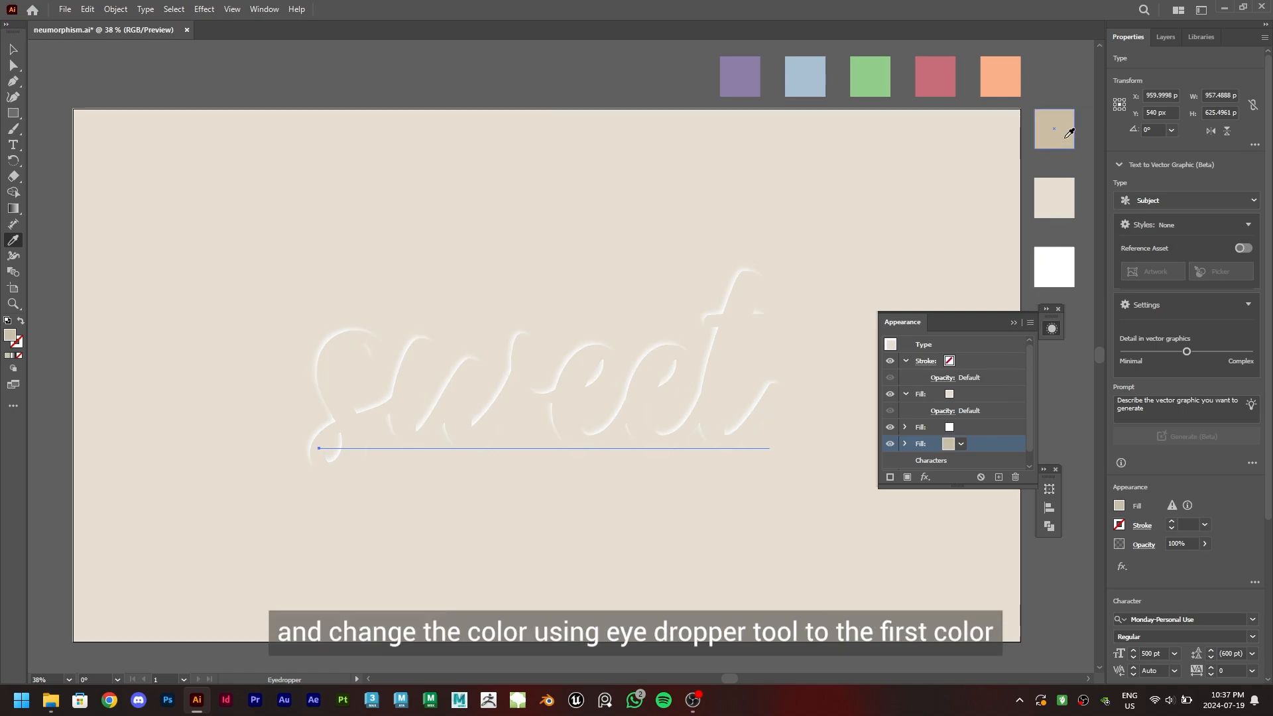
left_click(905, 443)
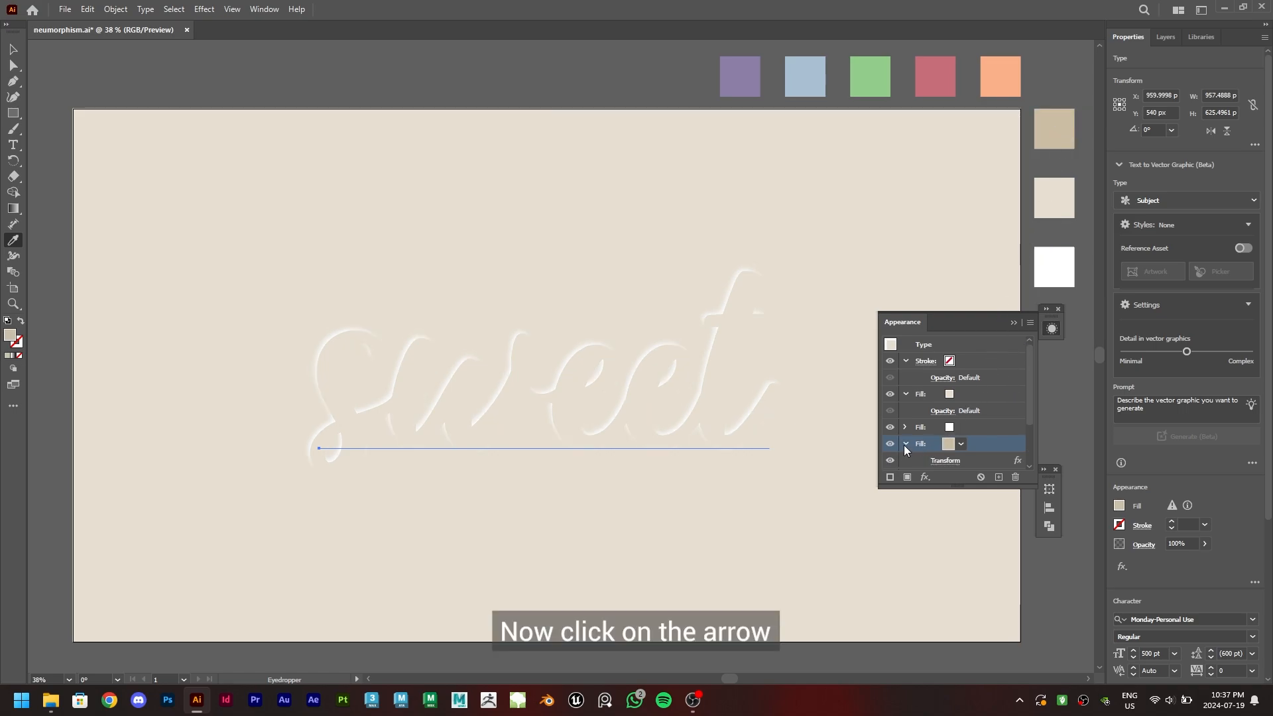
left_click(945, 460)
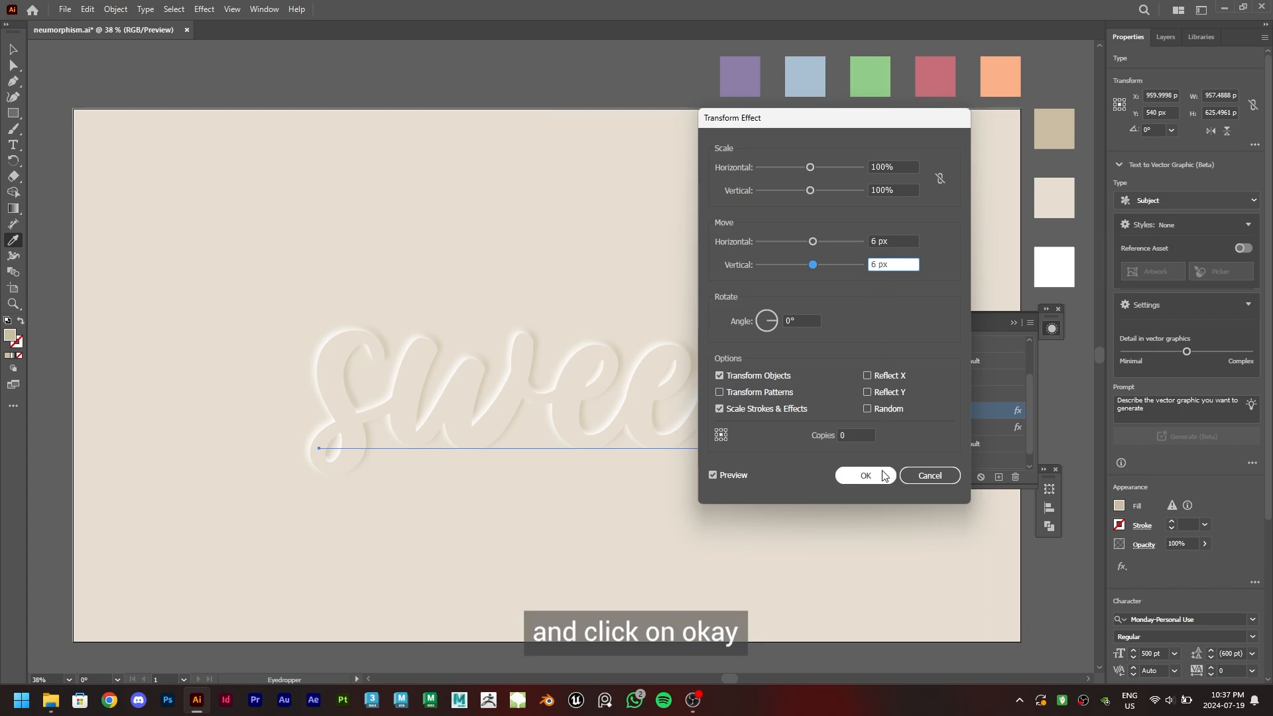
left_click(864, 476)
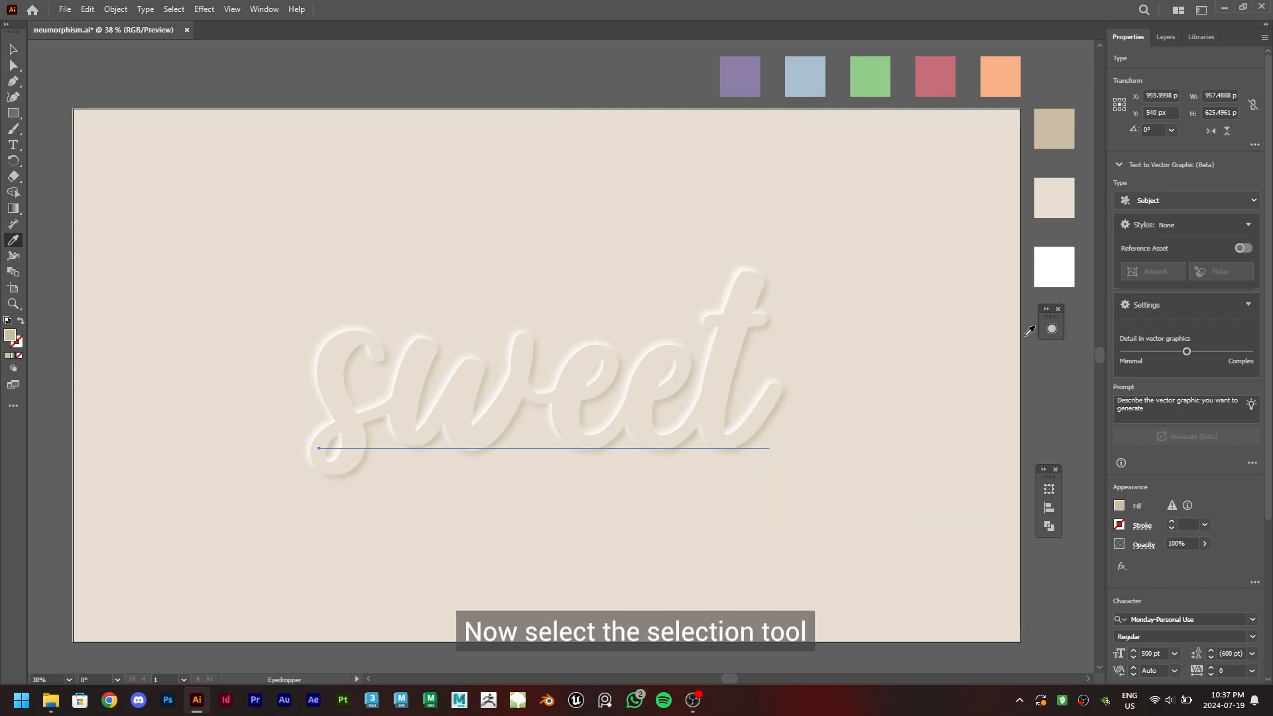
Select the 'sweet' text and convert it to outlines with Create Outlines.
left_click(12, 50)
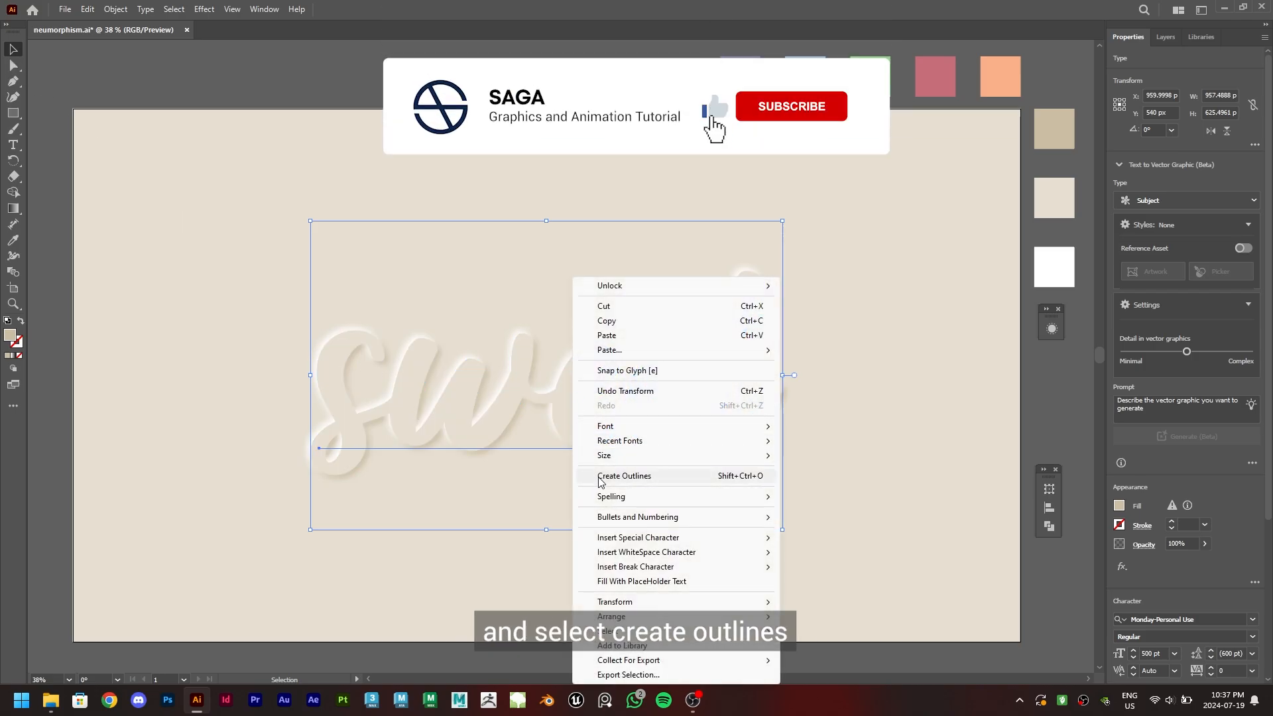
left_click(623, 477)
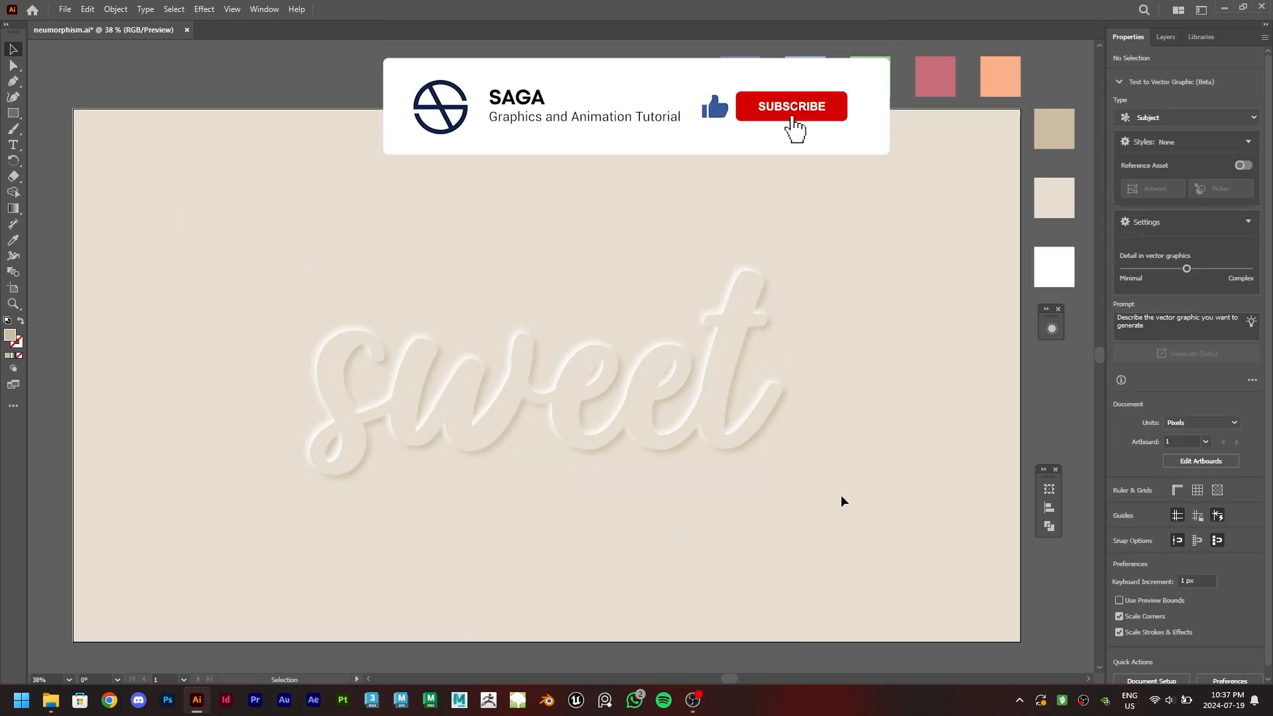
left_click(791, 106)
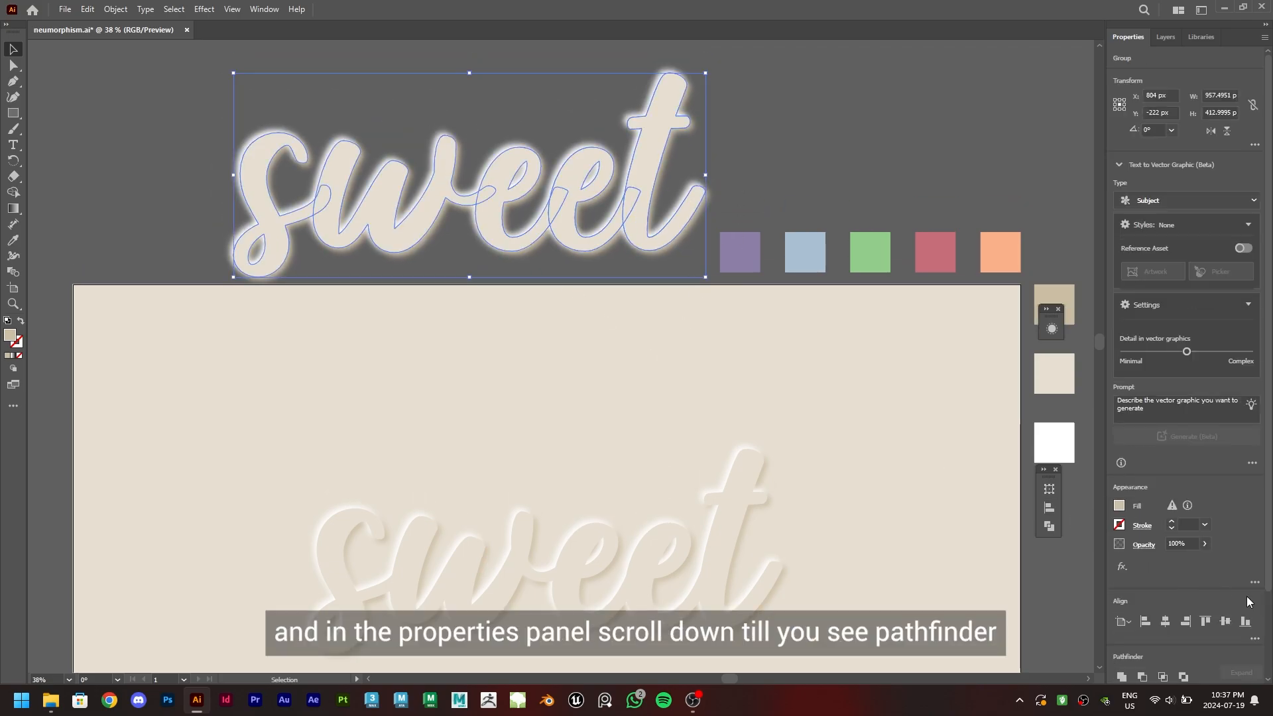
Give the outlined 'sweet' copy above the artboard a solid black fill.
scroll("down", 3)
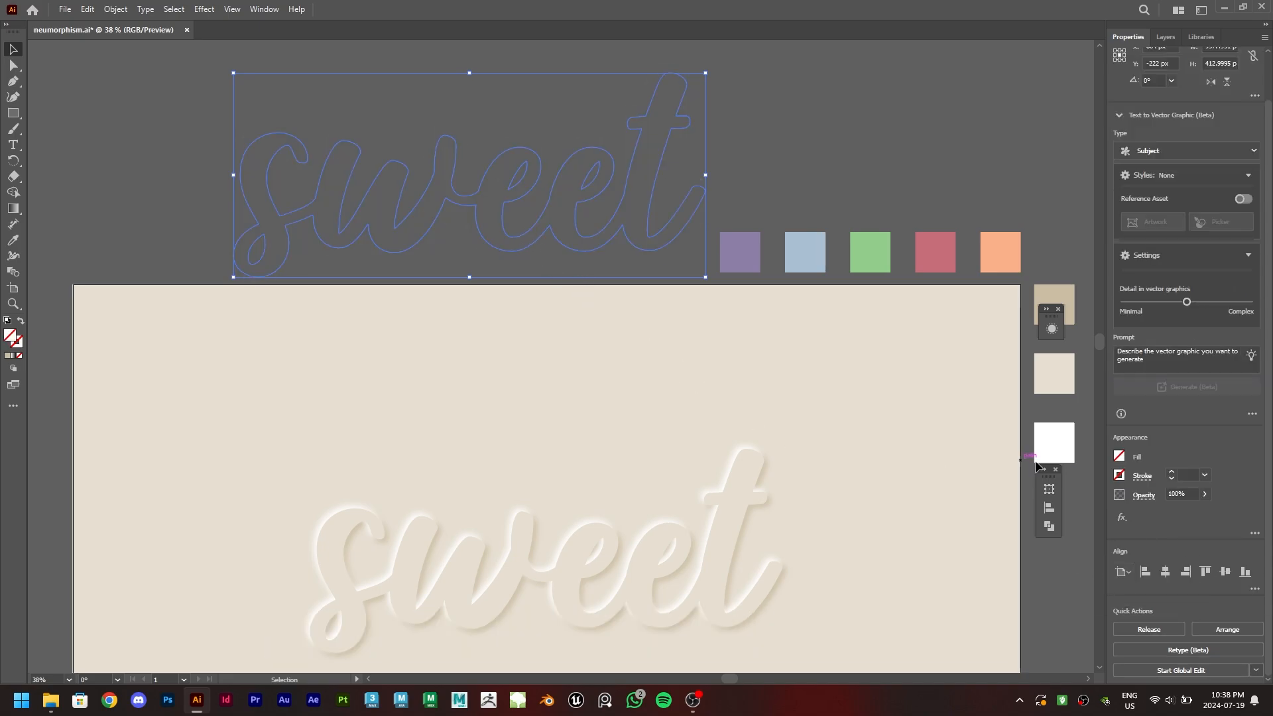
left_click(1120, 455)
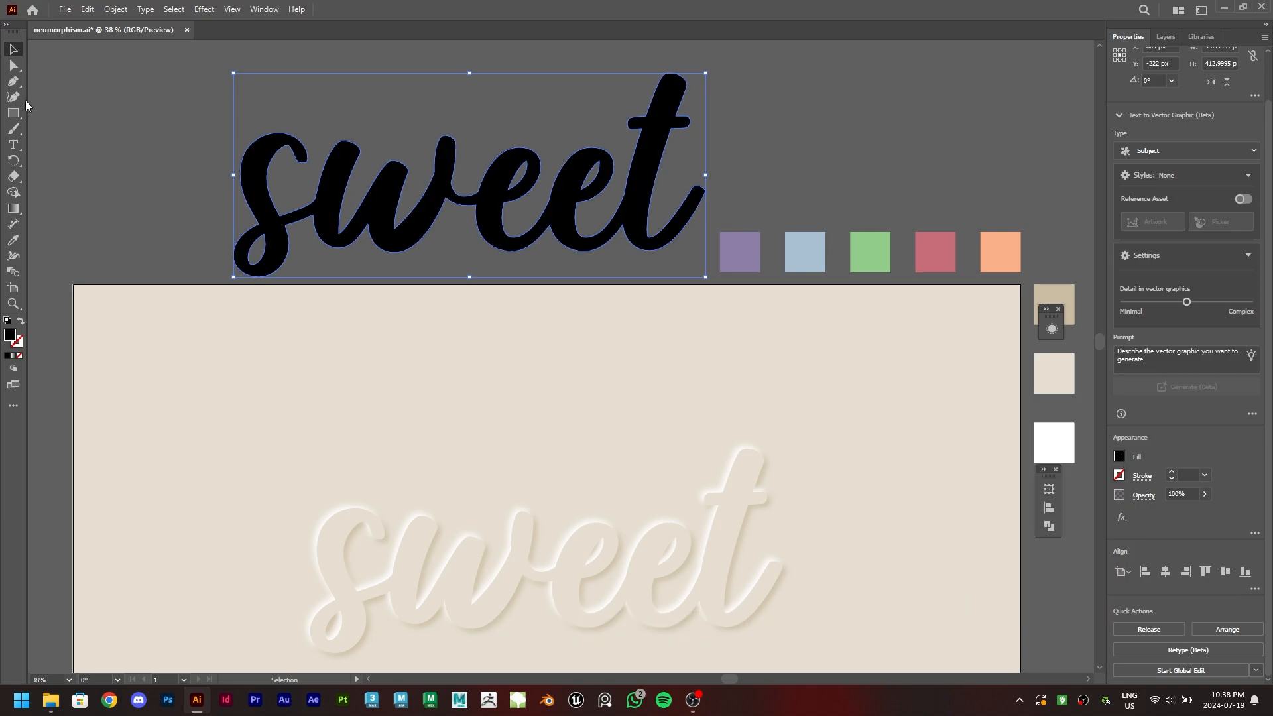
Draw a black circle over the 's' and Alt-drag copies along the 'sweet' lettering.
left_click(13, 113)
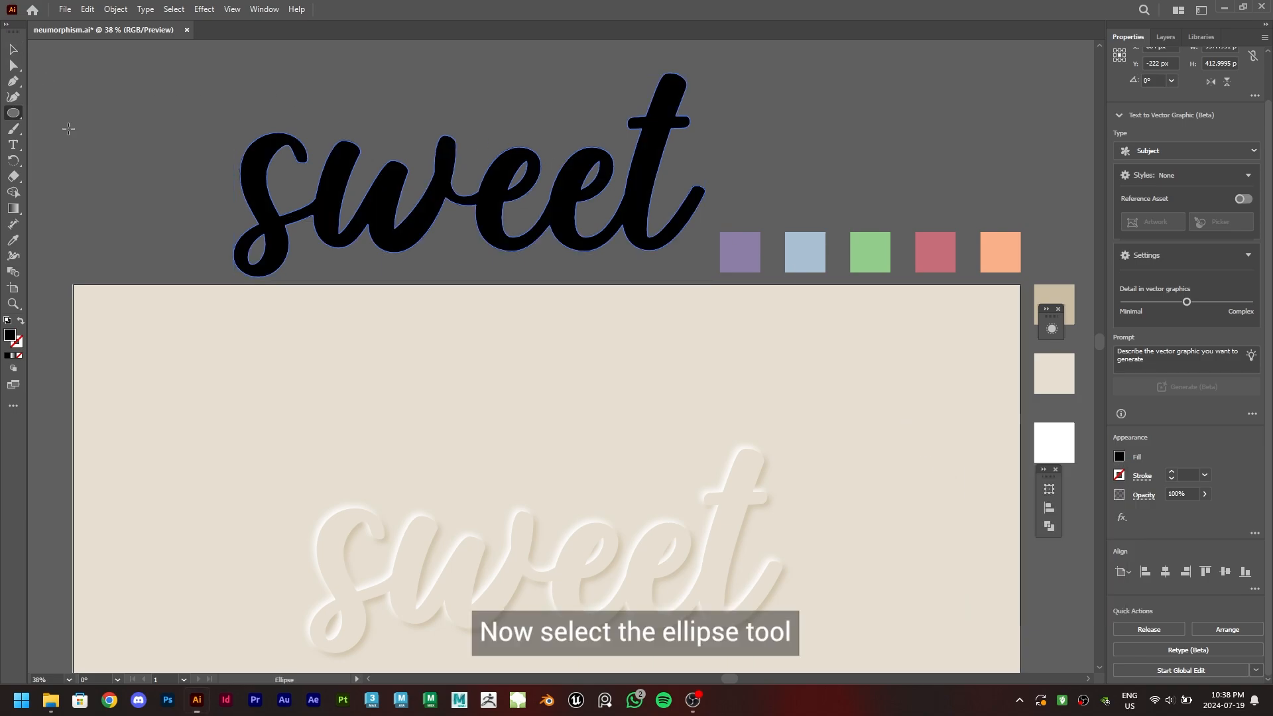
left_click_drag(191, 100, 260, 169)
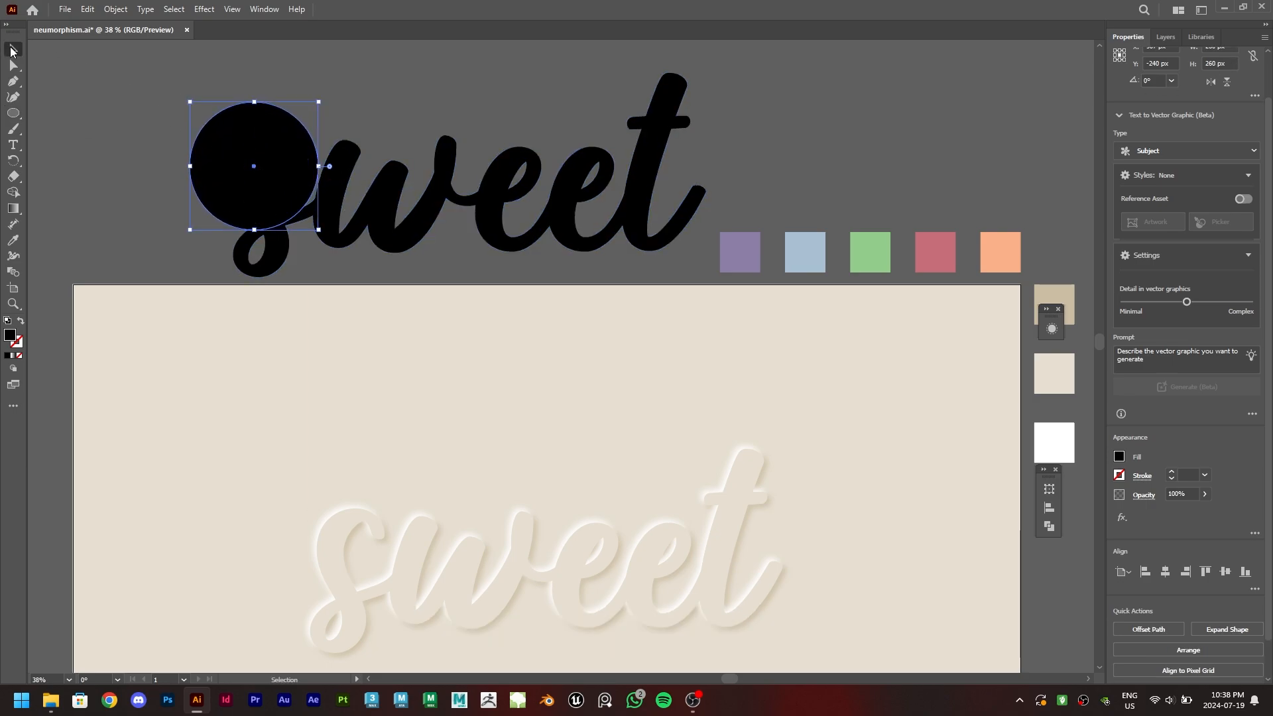
left_click_drag(253, 171, 253, 162)
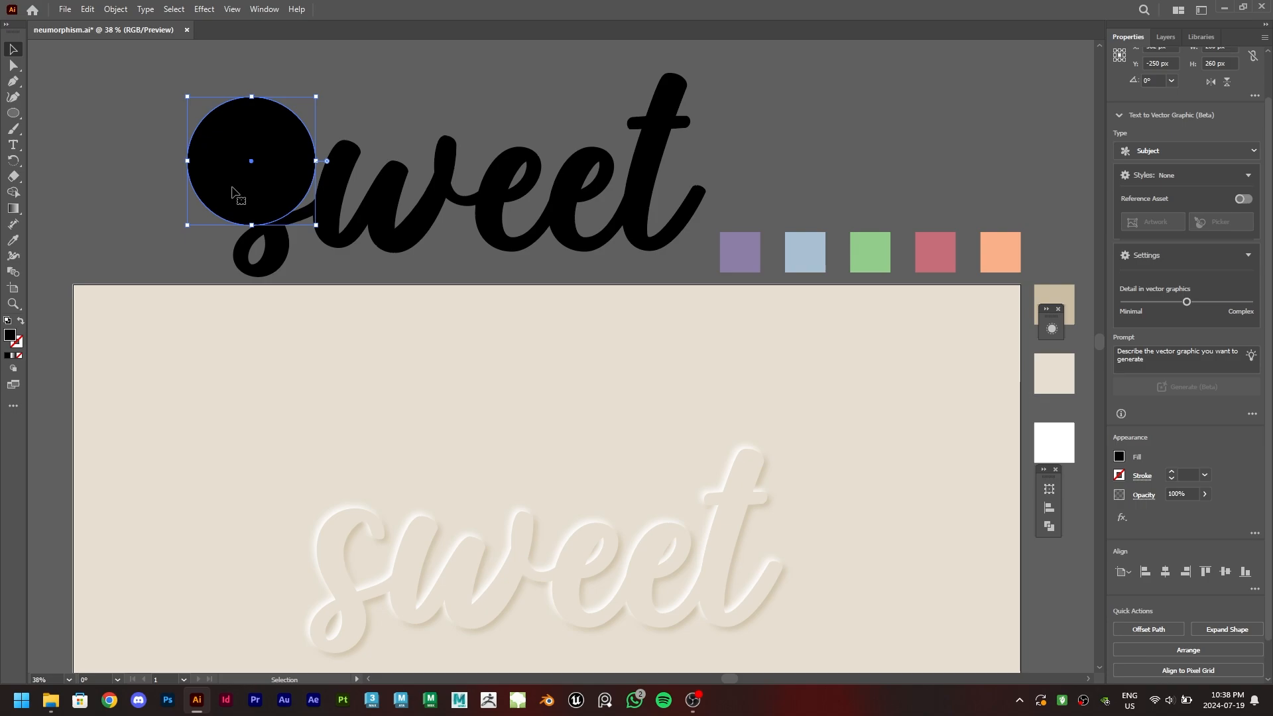
left_click_drag(250, 160, 467, 174)
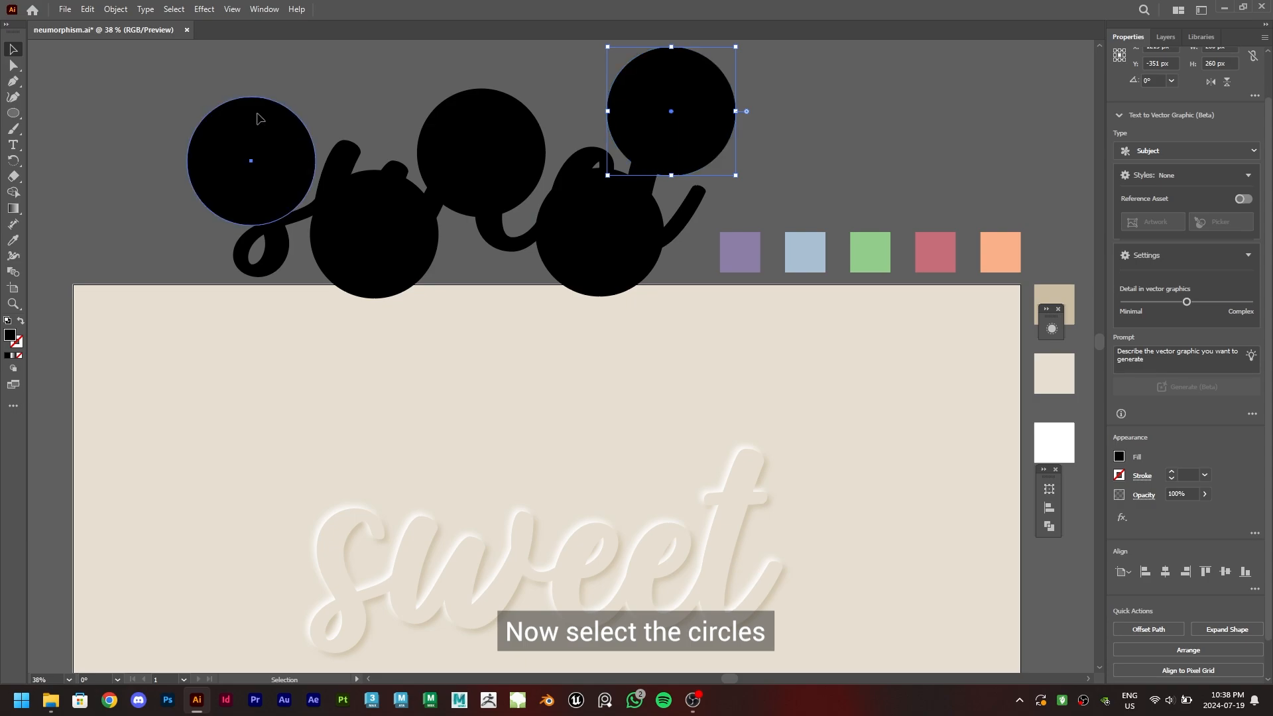
Eyedrop swatch colours onto the circles: peach, red, green, blue and purple.
left_click(250, 161)
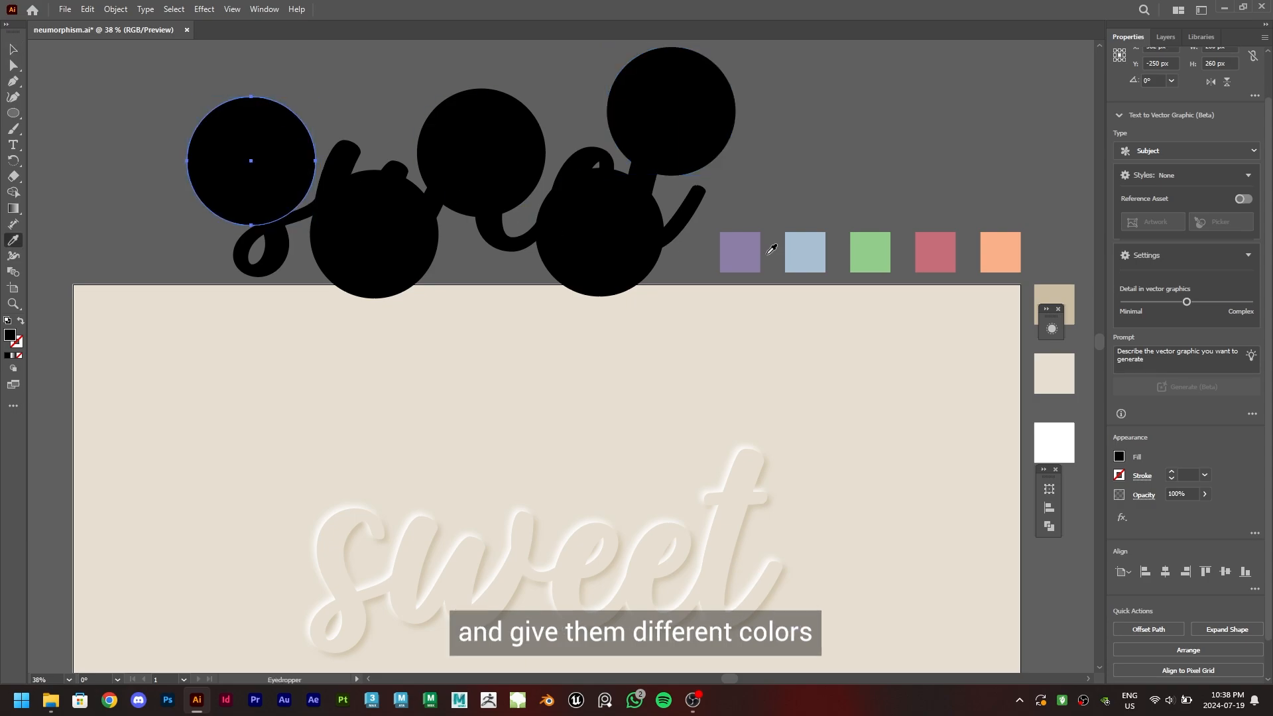
left_click(935, 253)
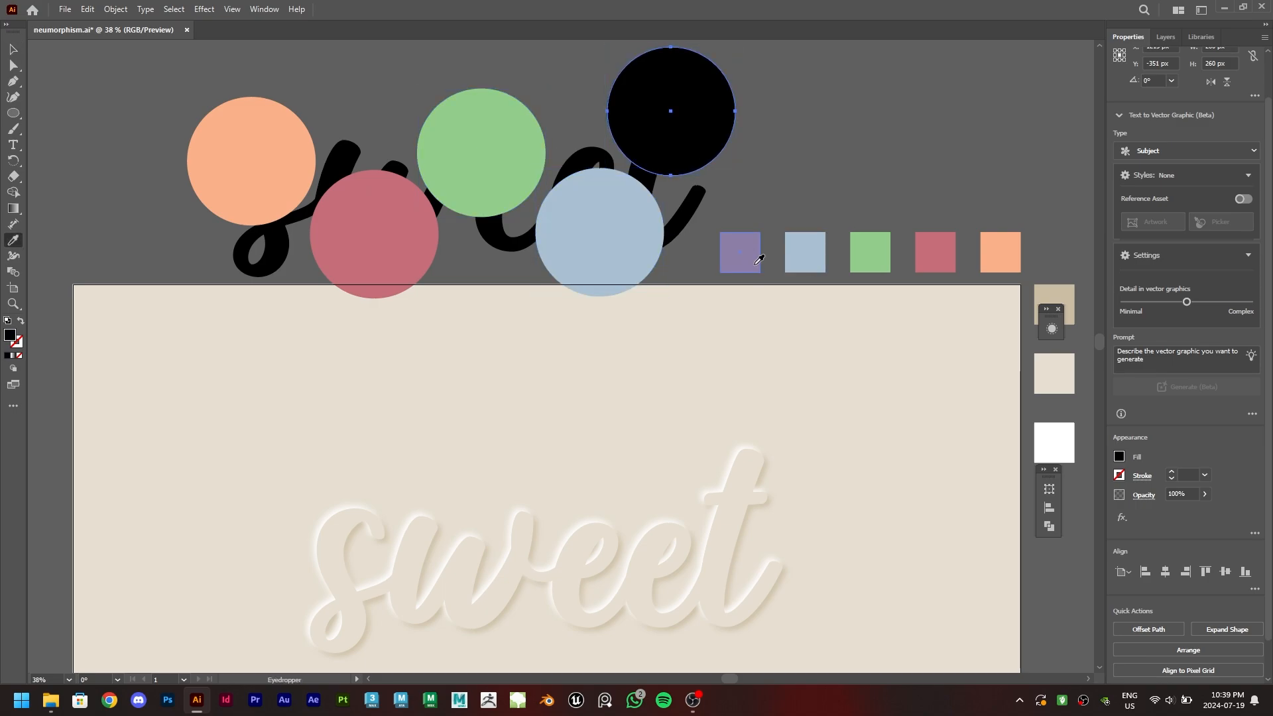
left_click(251, 160)
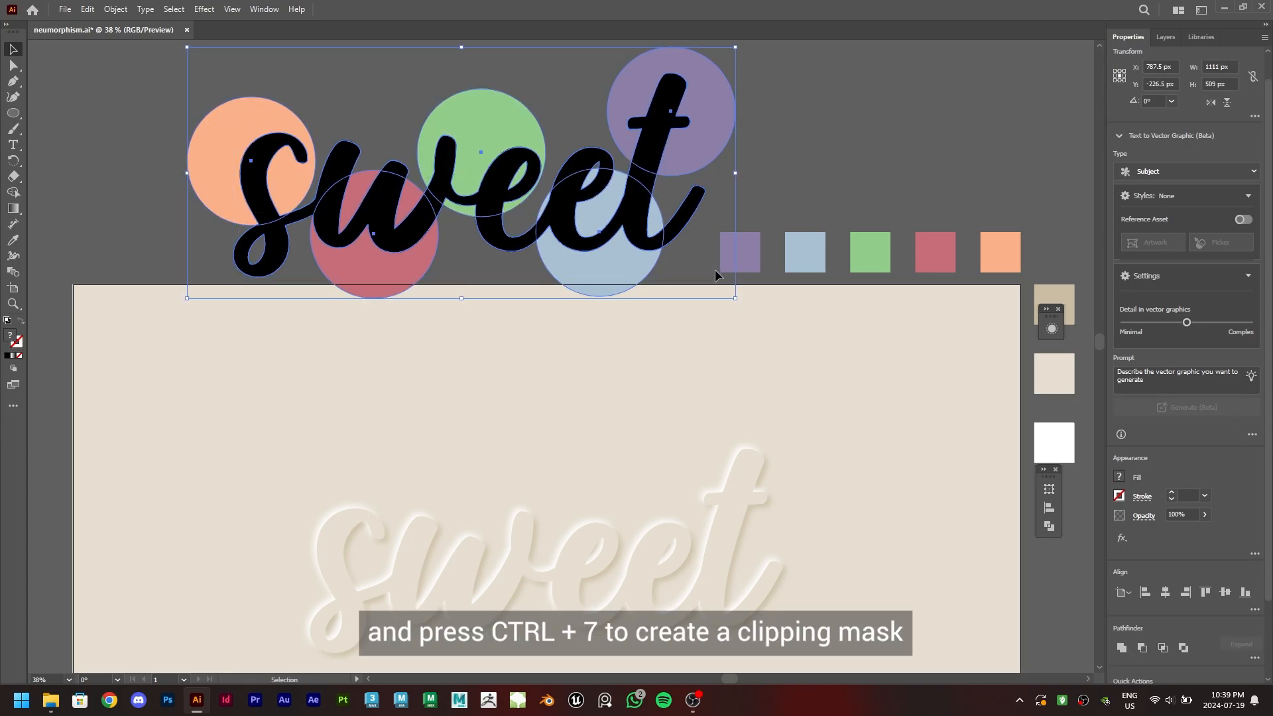
Select the lettering with the circles and make a clipping mask with Ctrl+7.
left_click(13, 66)
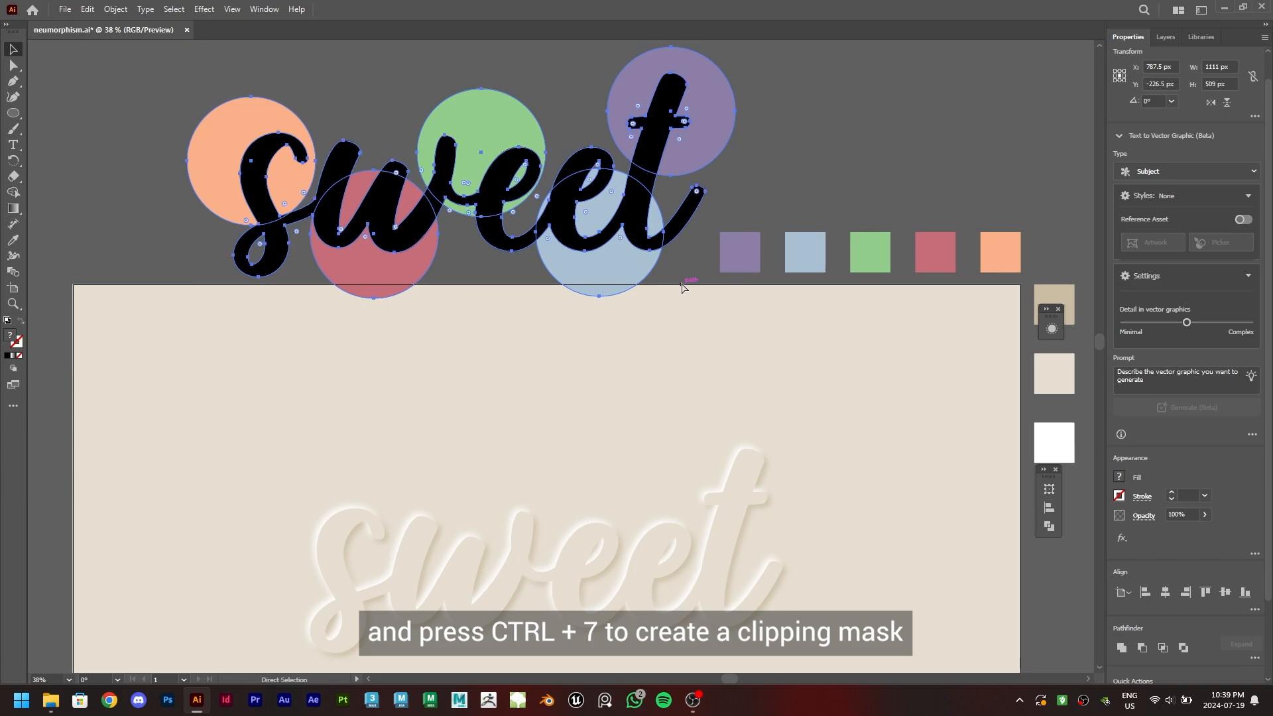
key("ctrl+7")
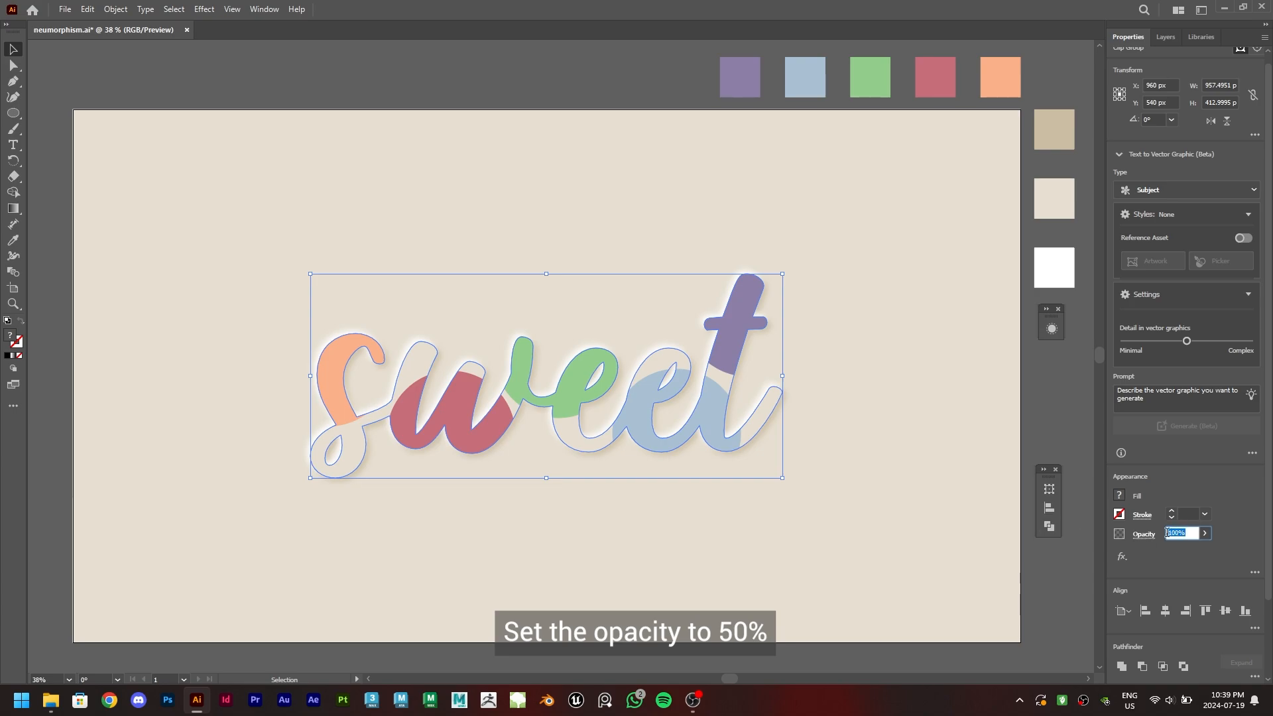
Set the clipped colourful overlay's opacity to 50%.
type("50")
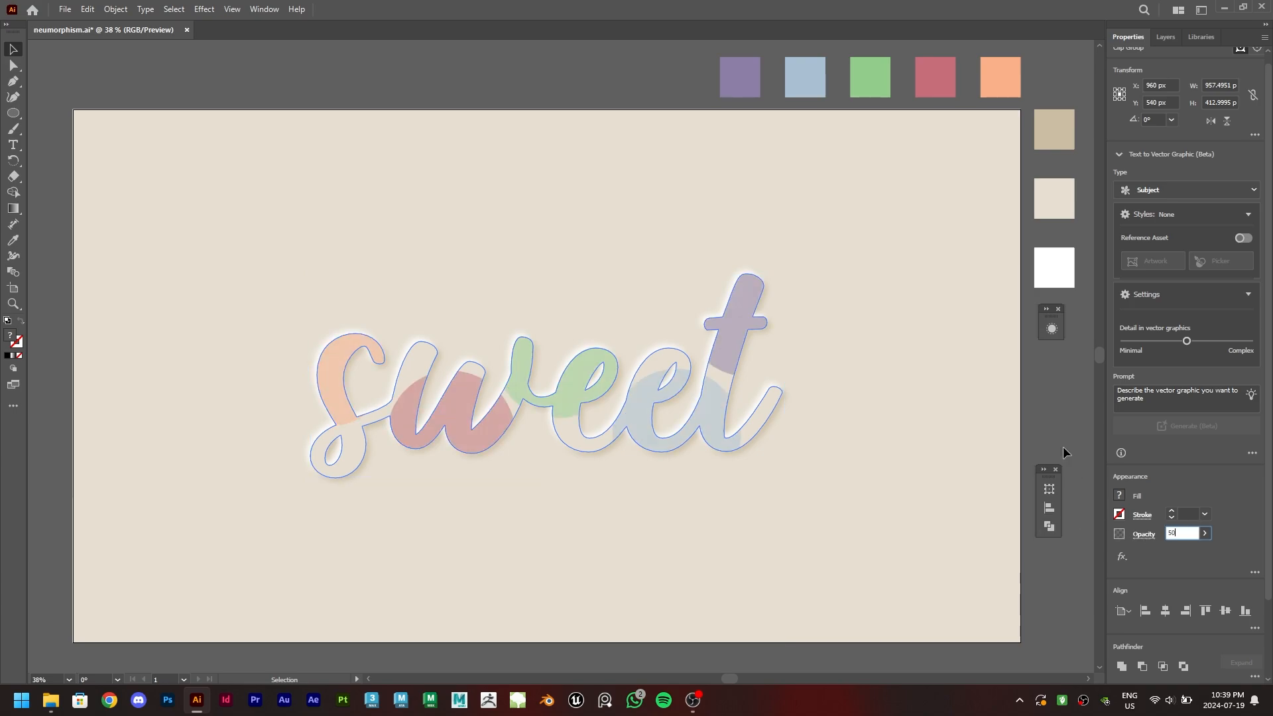